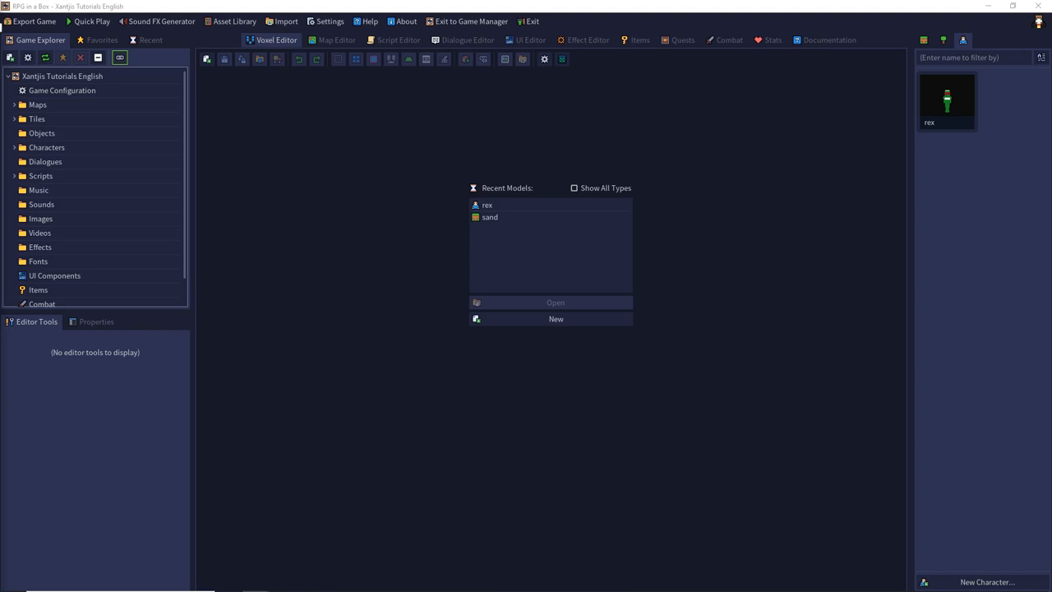
{"action": "mouse_move", "coordinate": [134, 384]}
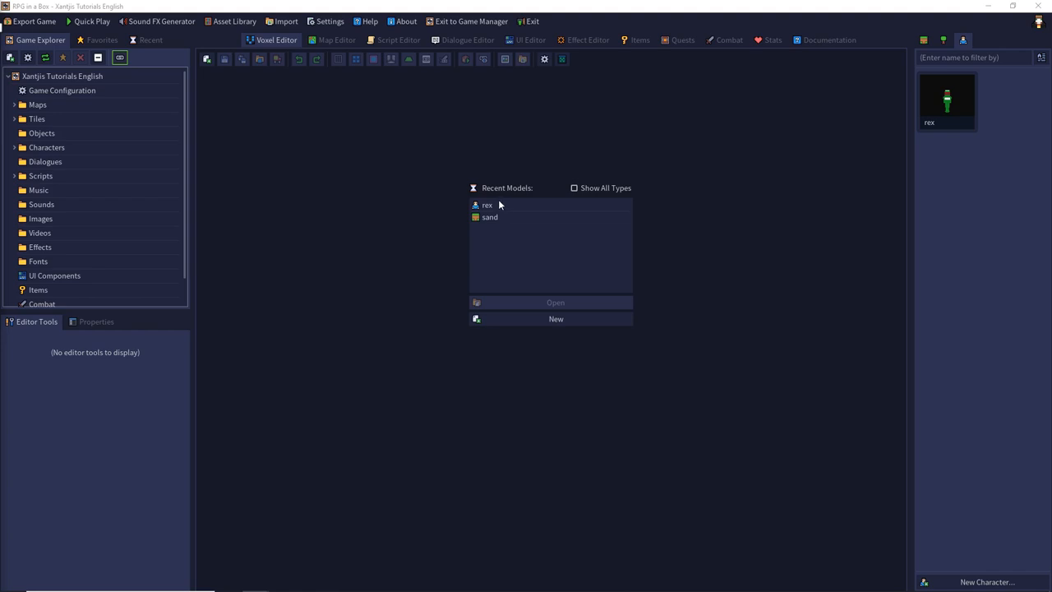
Pick the rex model from Recent Models and expand the Characters folder.
{"action": "left_click", "coordinate": [487, 204]}
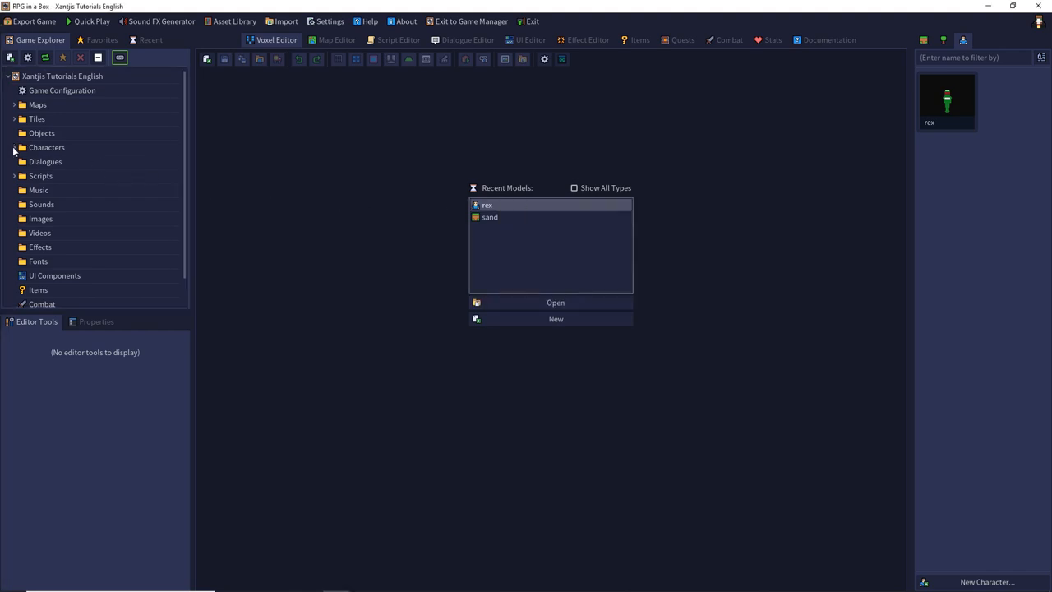
{"action": "left_click", "coordinate": [13, 148]}
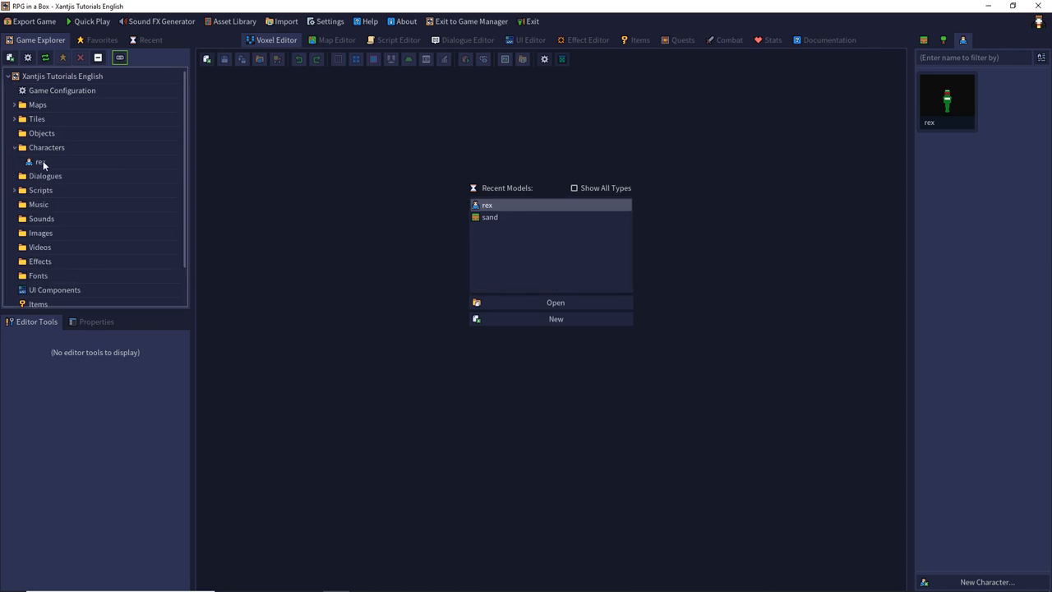
{"action": "mouse_move", "coordinate": [39, 163]}
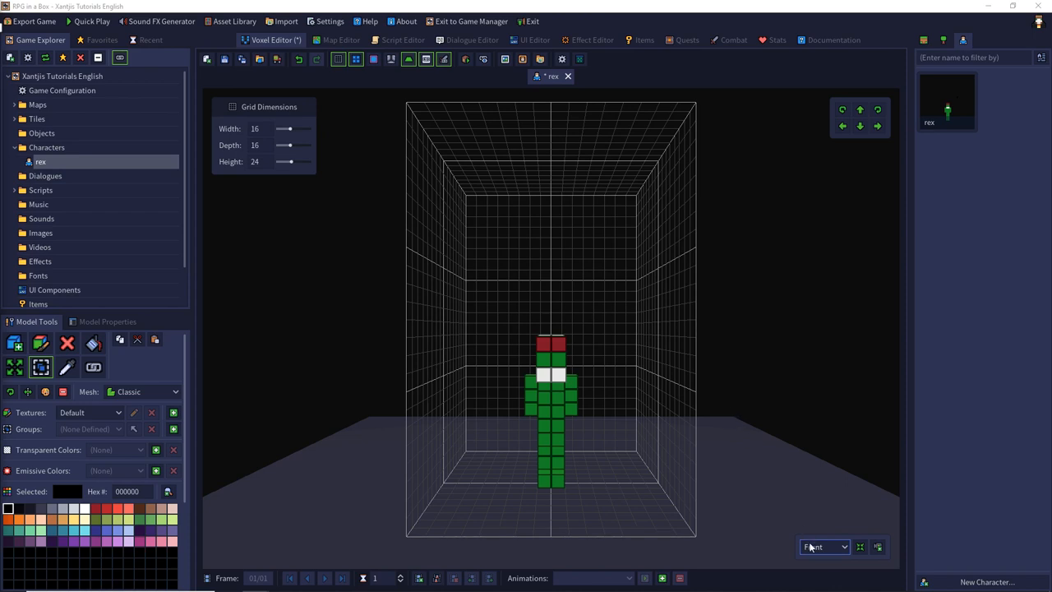
{"action": "left_click", "coordinate": [822, 546]}
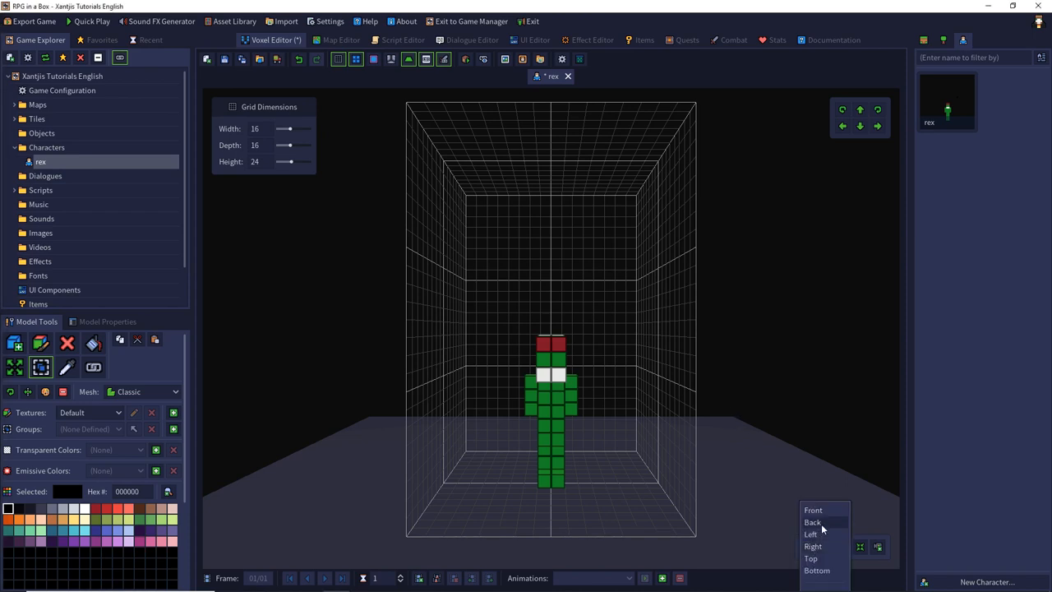
{"action": "mouse_move", "coordinate": [814, 545]}
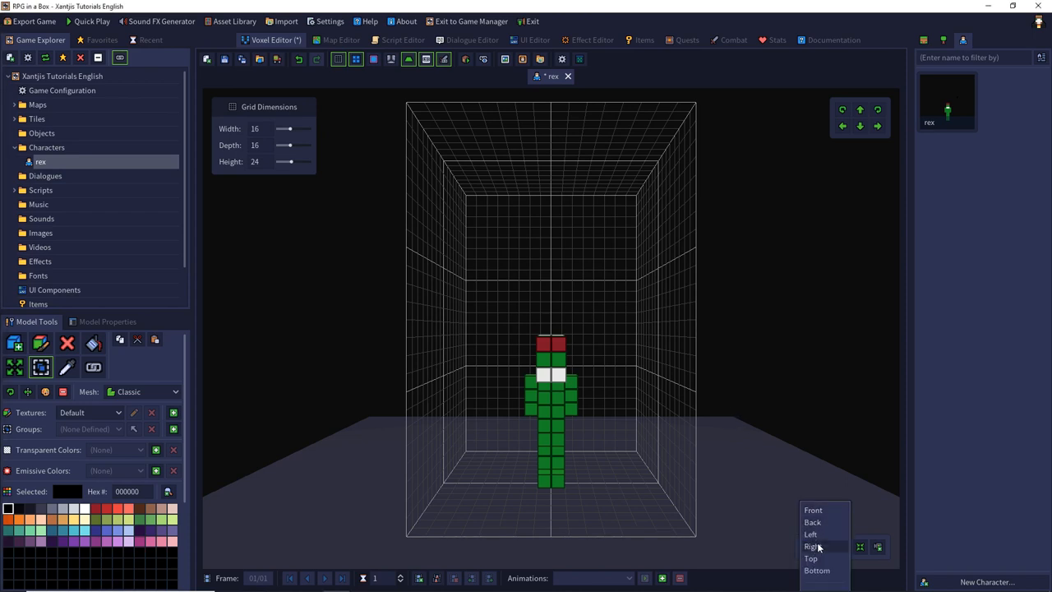
{"action": "mouse_move", "coordinate": [813, 559]}
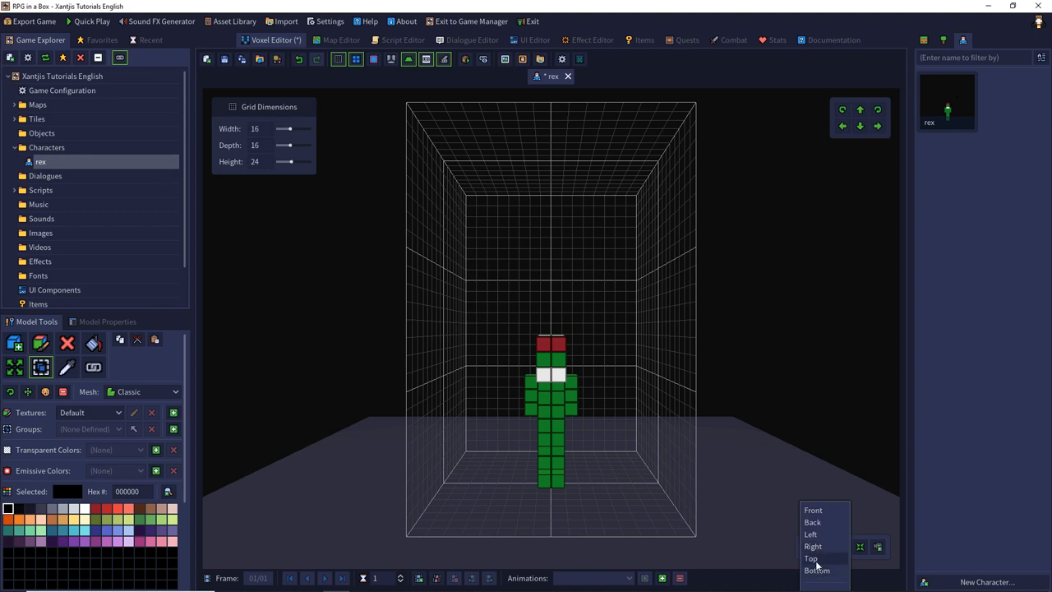
{"action": "mouse_move", "coordinate": [816, 560]}
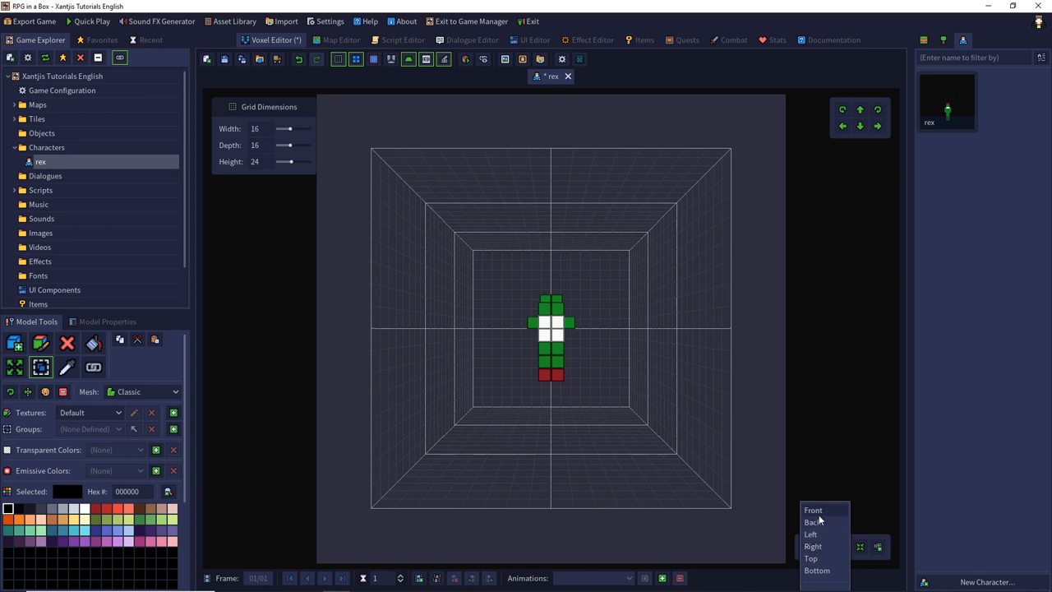
{"action": "left_click", "coordinate": [812, 510]}
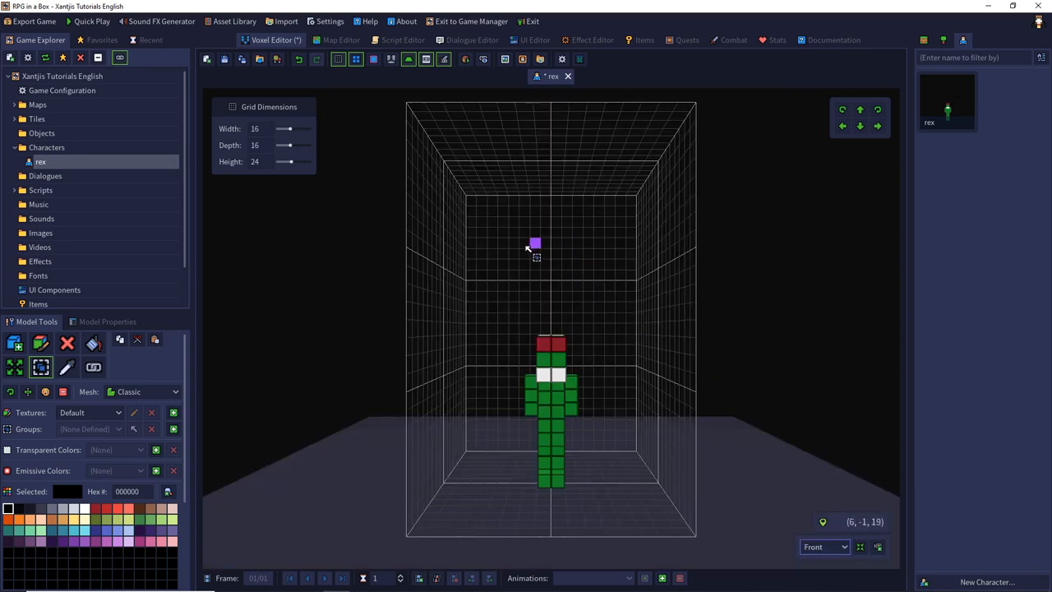
Orbit rex to a three-quarter angle and save it as a camera position named Portrait.
{"action": "left_click_drag", "start_coordinate": [535, 247], "coordinate": [617, 271]}
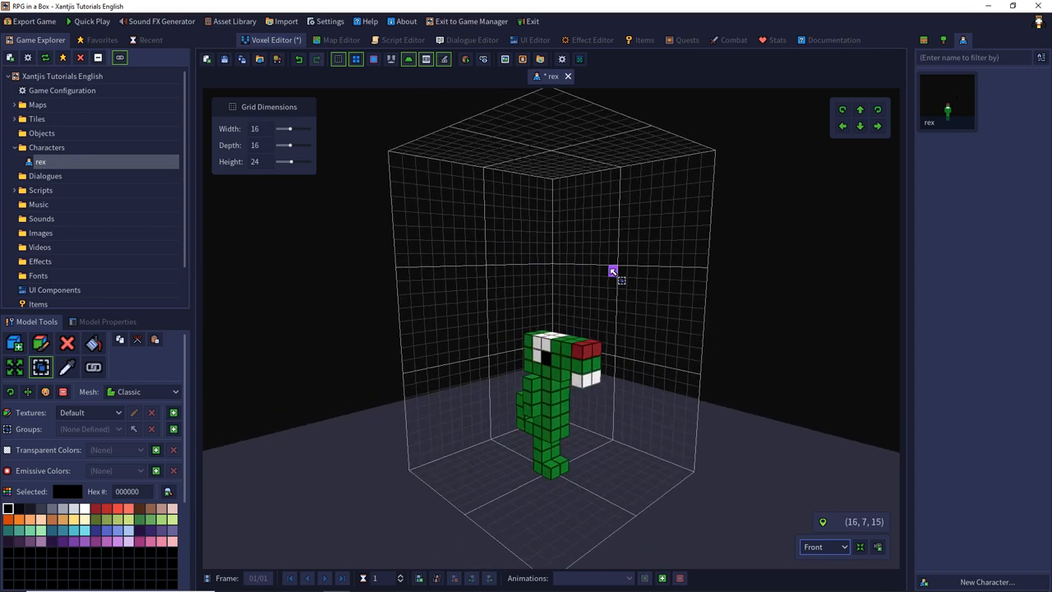
{"action": "mouse_move", "coordinate": [878, 546]}
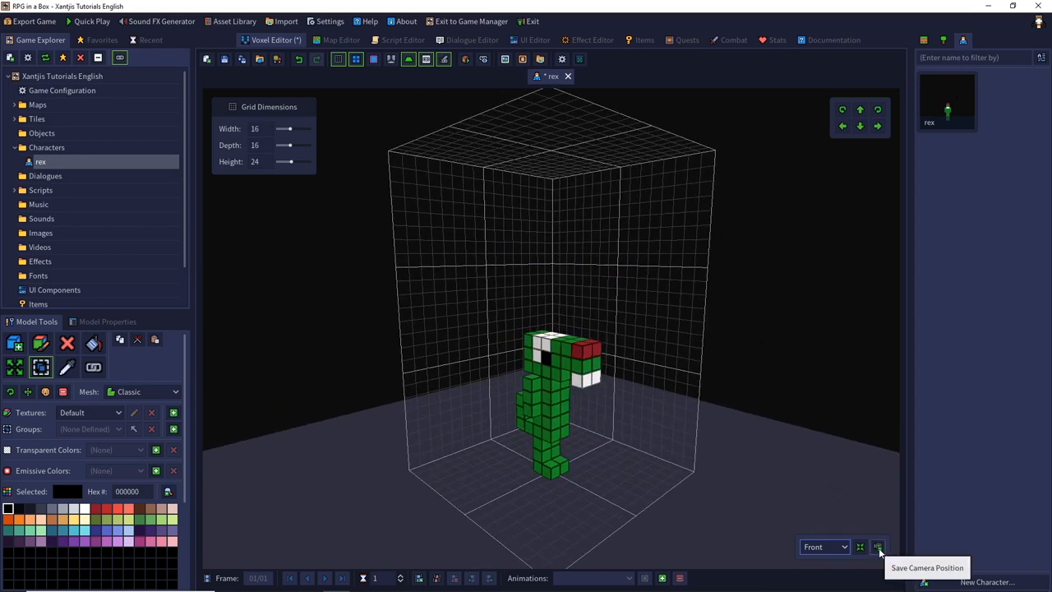
{"action": "left_click", "coordinate": [878, 546]}
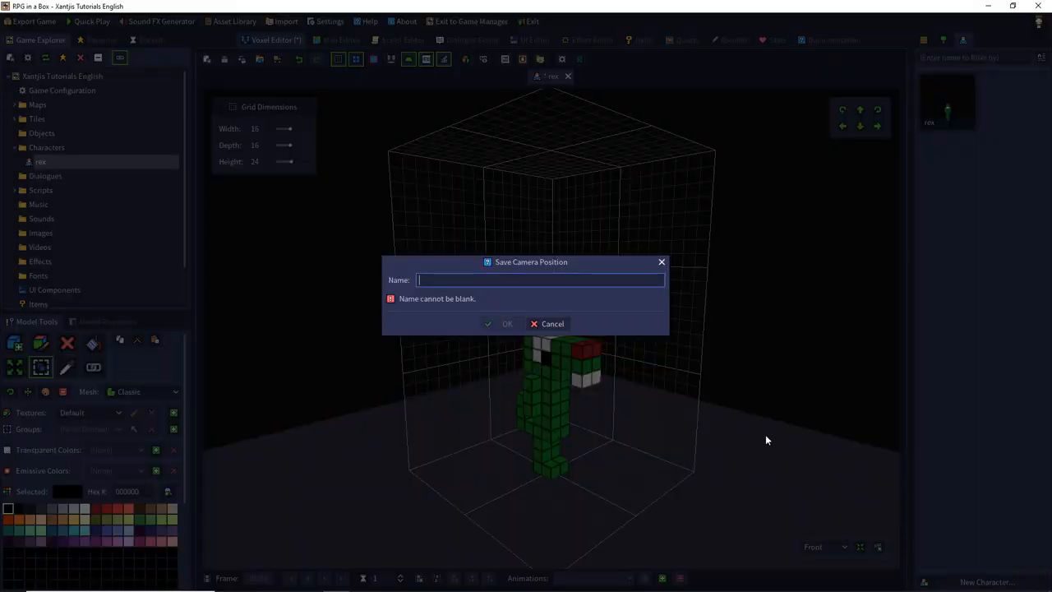
{"action": "type", "text": "Port"}
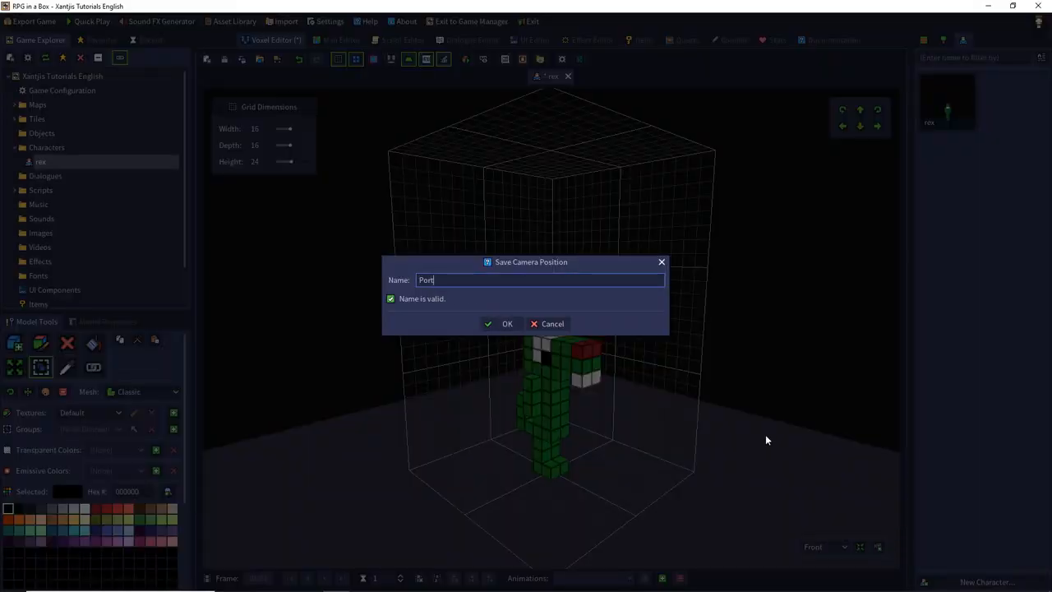
{"action": "type", "text": "rai"}
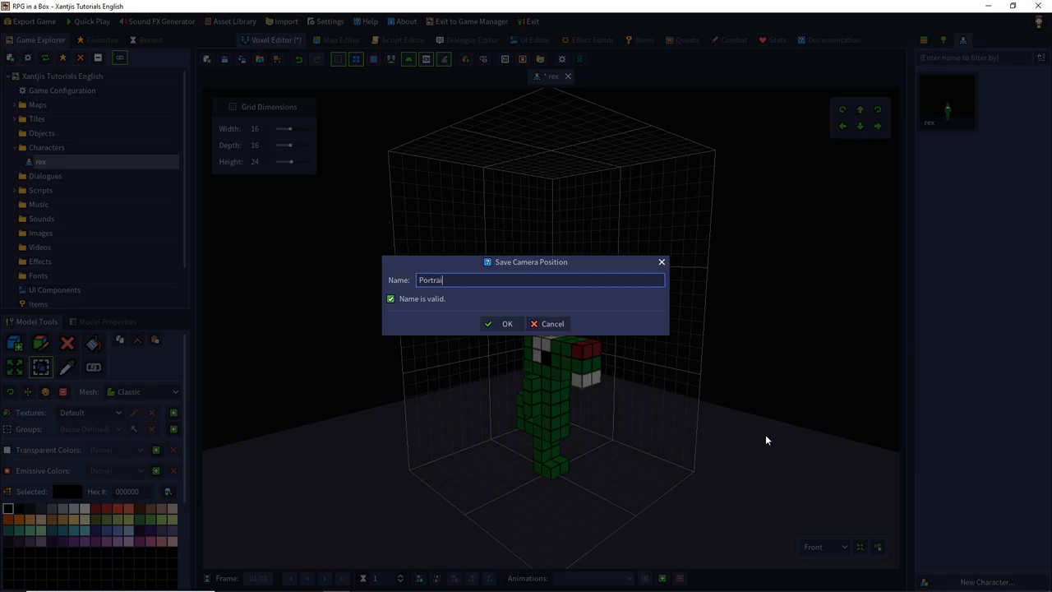
{"action": "left_click", "coordinate": [506, 322]}
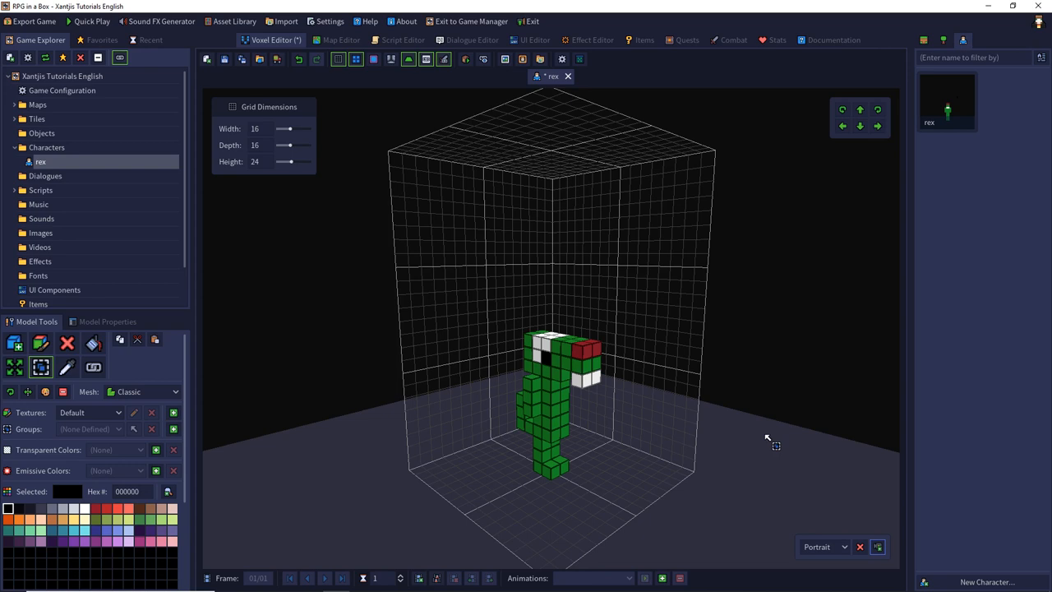
{"action": "mouse_move", "coordinate": [949, 106]}
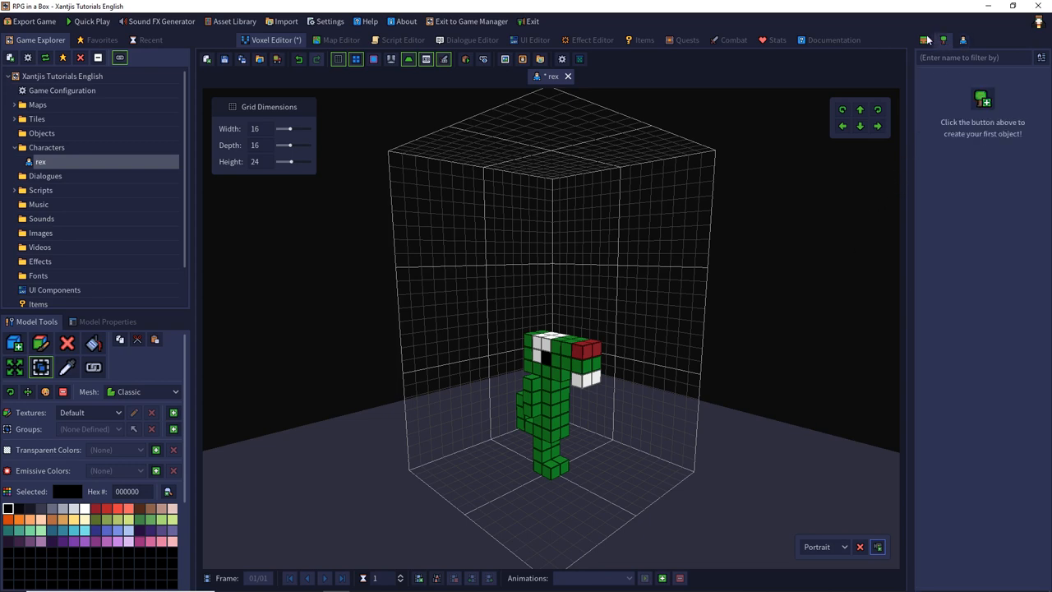
{"action": "left_click", "coordinate": [963, 40]}
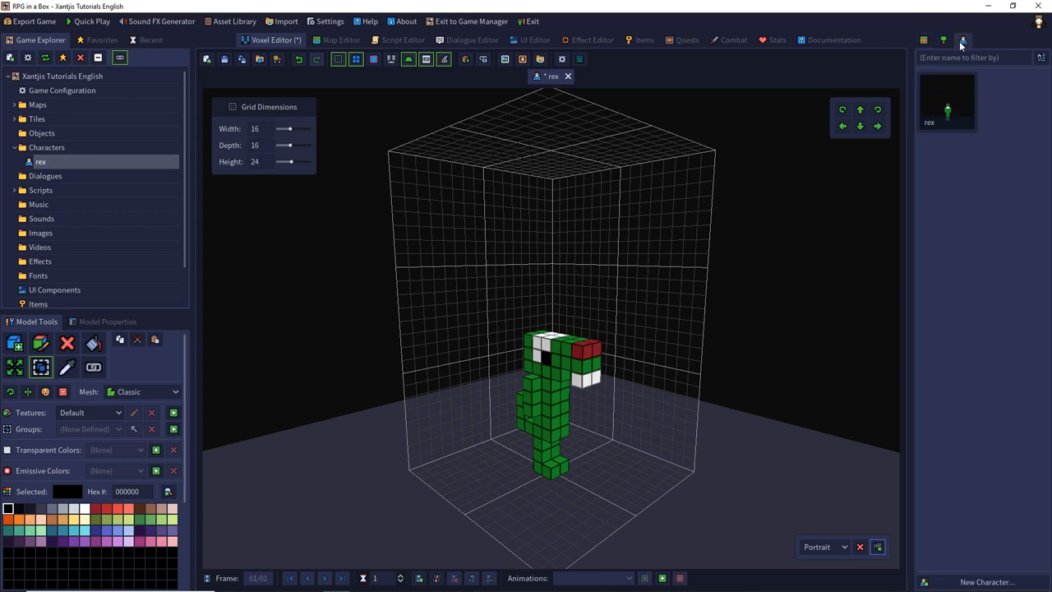
{"action": "mouse_move", "coordinate": [944, 142]}
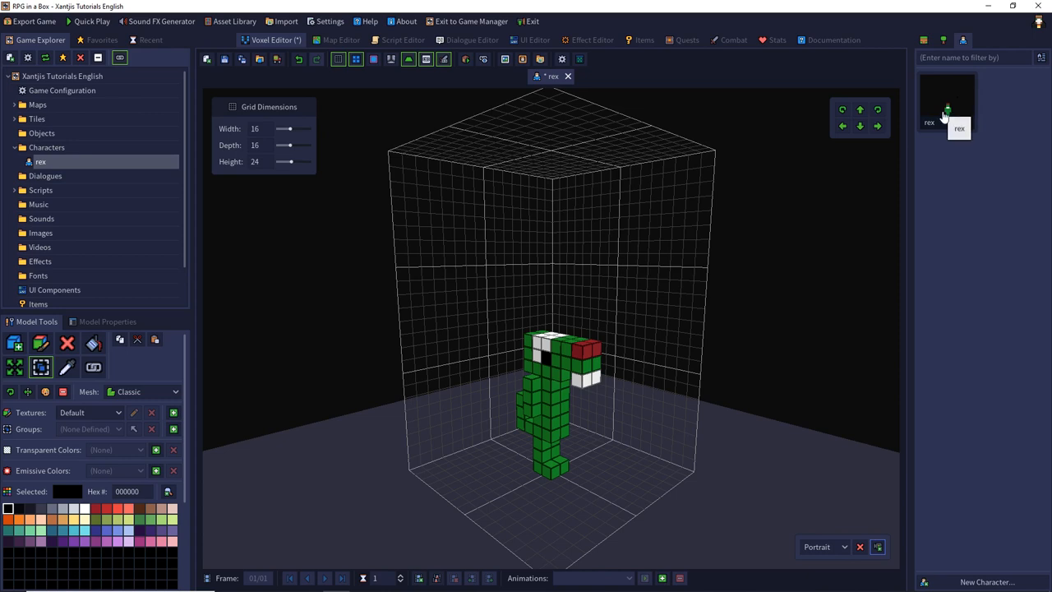
{"action": "mouse_move", "coordinate": [941, 114]}
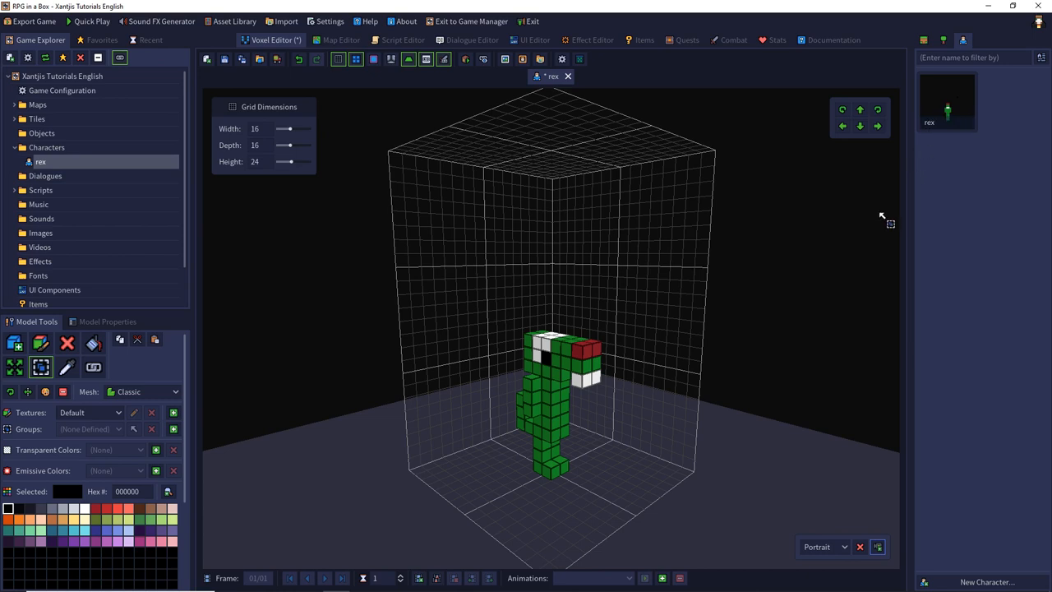
{"action": "mouse_move", "coordinate": [516, 141]}
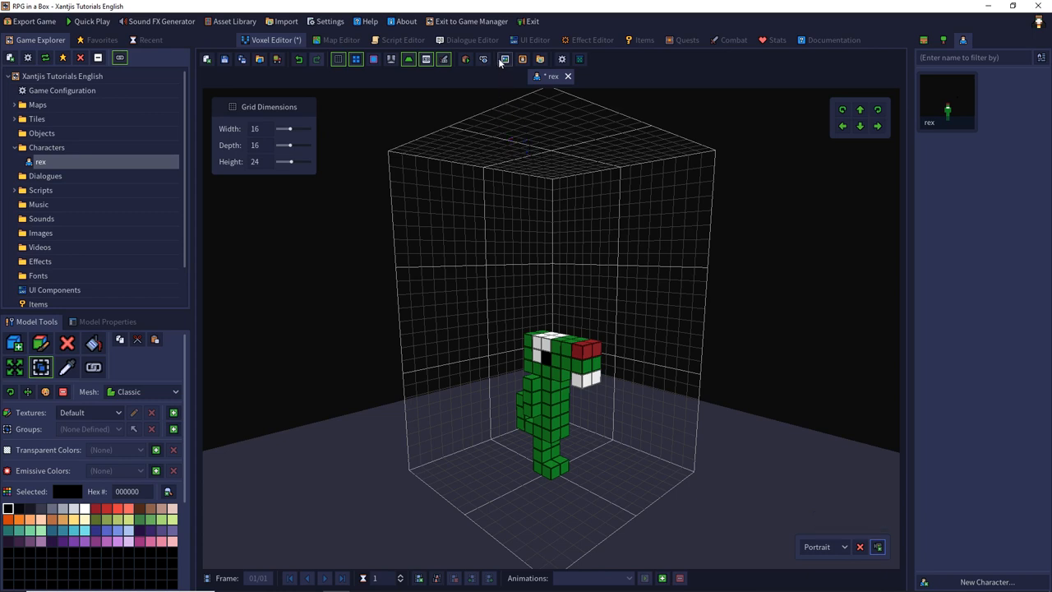
{"action": "mouse_move", "coordinate": [503, 59]}
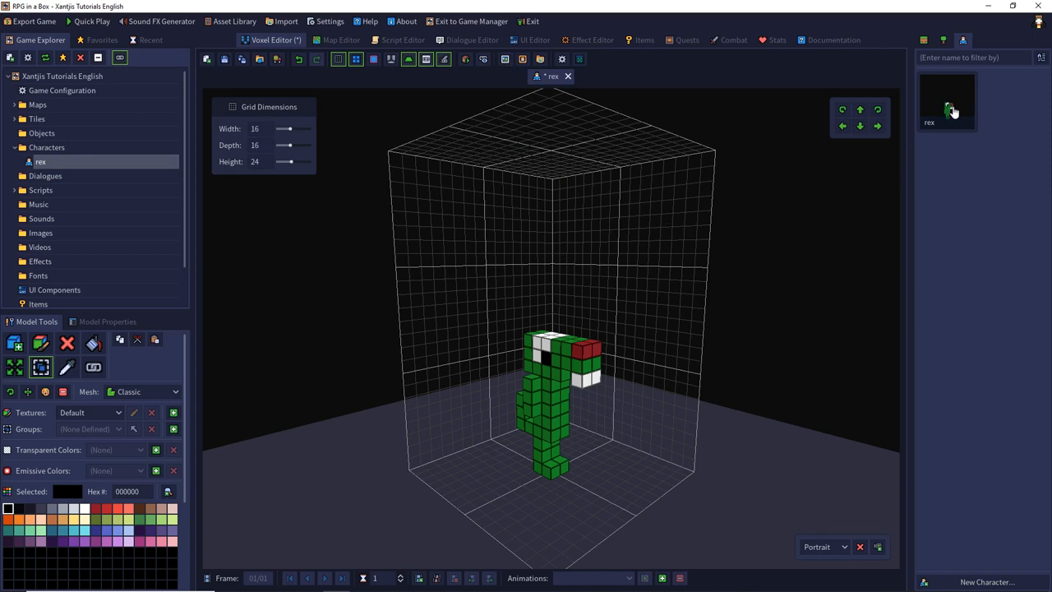
{"action": "mouse_move", "coordinate": [951, 112]}
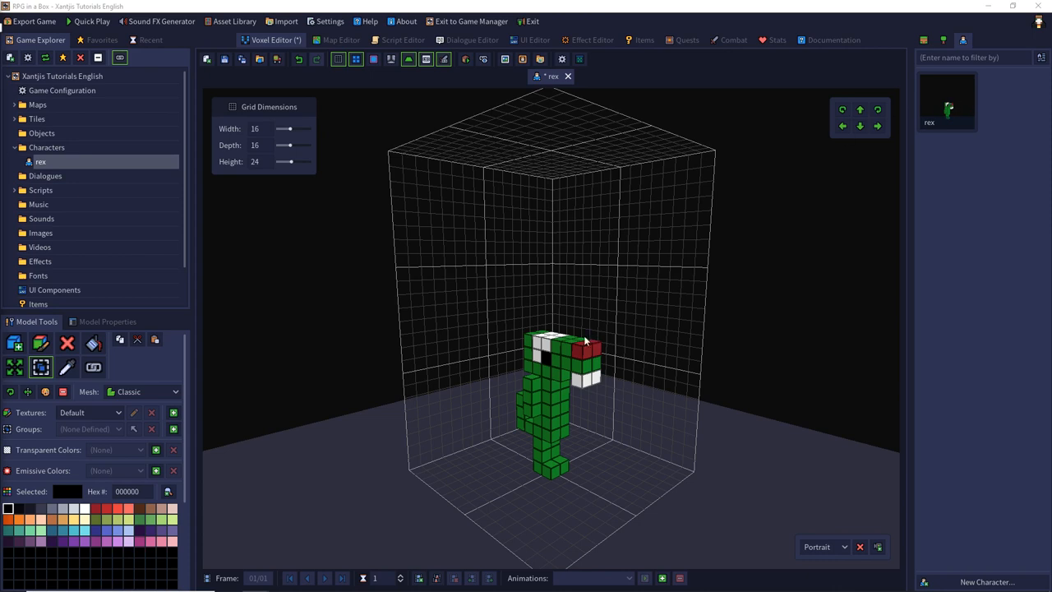
{"action": "mouse_move", "coordinate": [513, 493]}
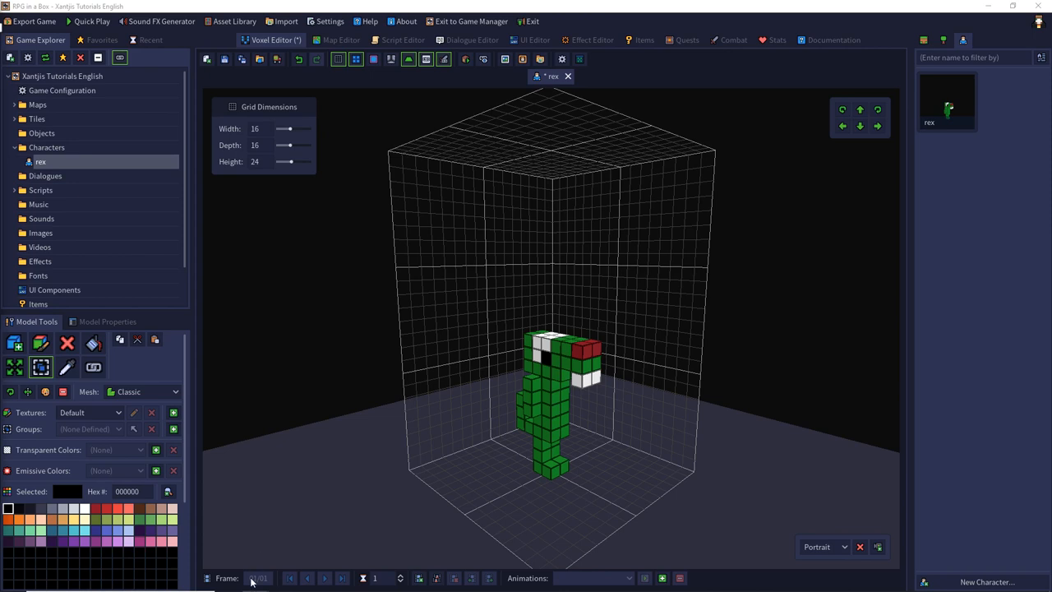
{"action": "mouse_move", "coordinate": [257, 584]}
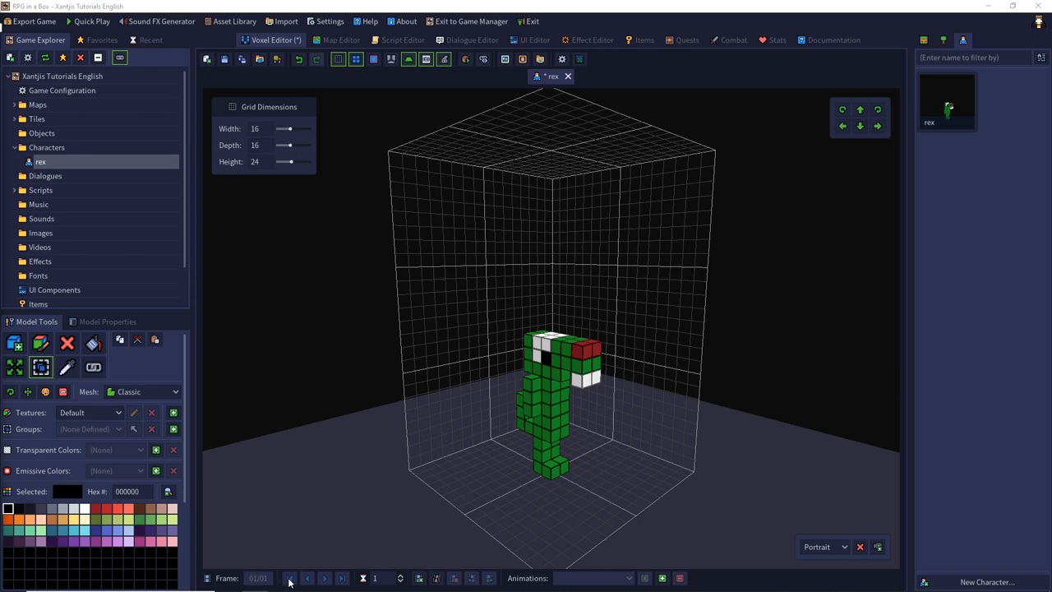
{"action": "mouse_move", "coordinate": [306, 582]}
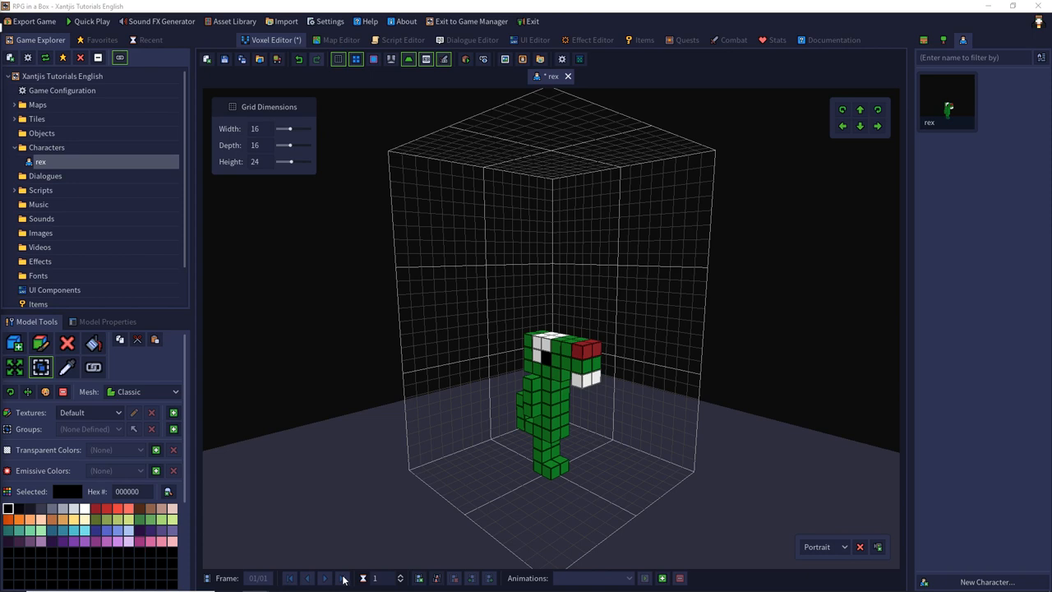
{"action": "mouse_move", "coordinate": [379, 582]}
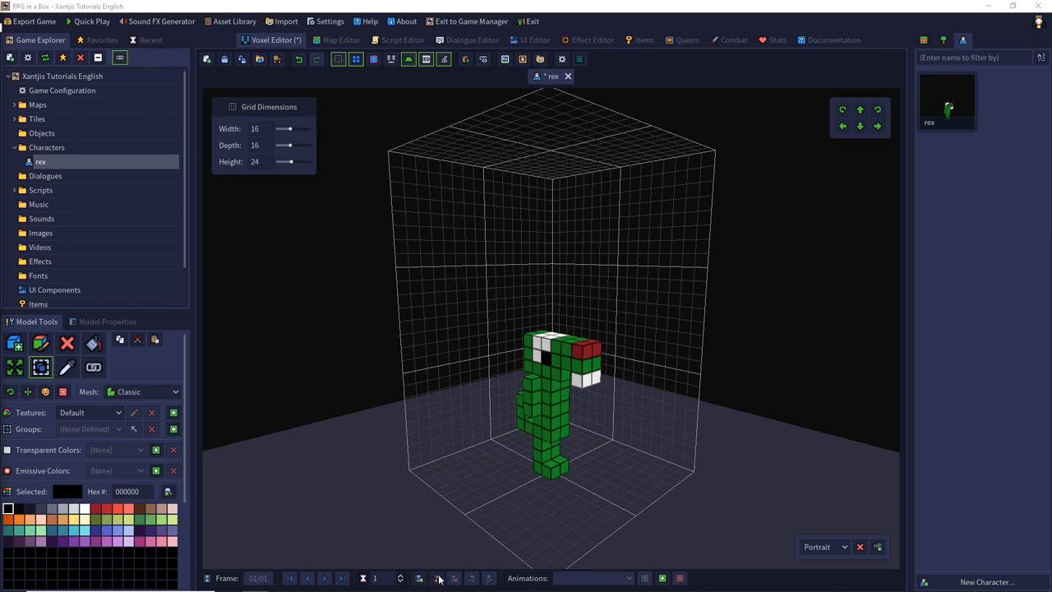
{"action": "mouse_move", "coordinate": [437, 582]}
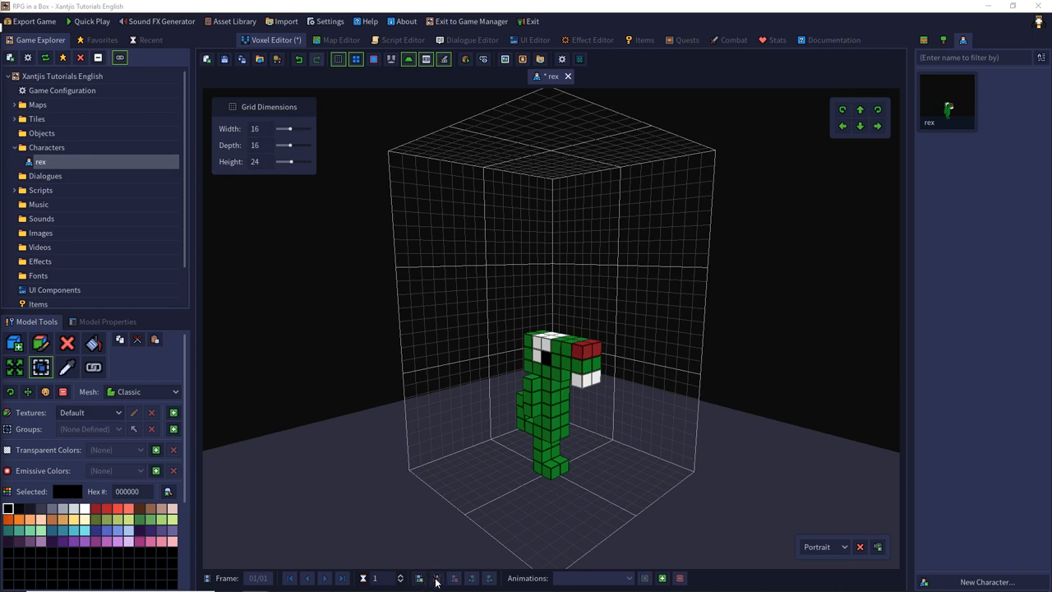
{"action": "mouse_move", "coordinate": [451, 582]}
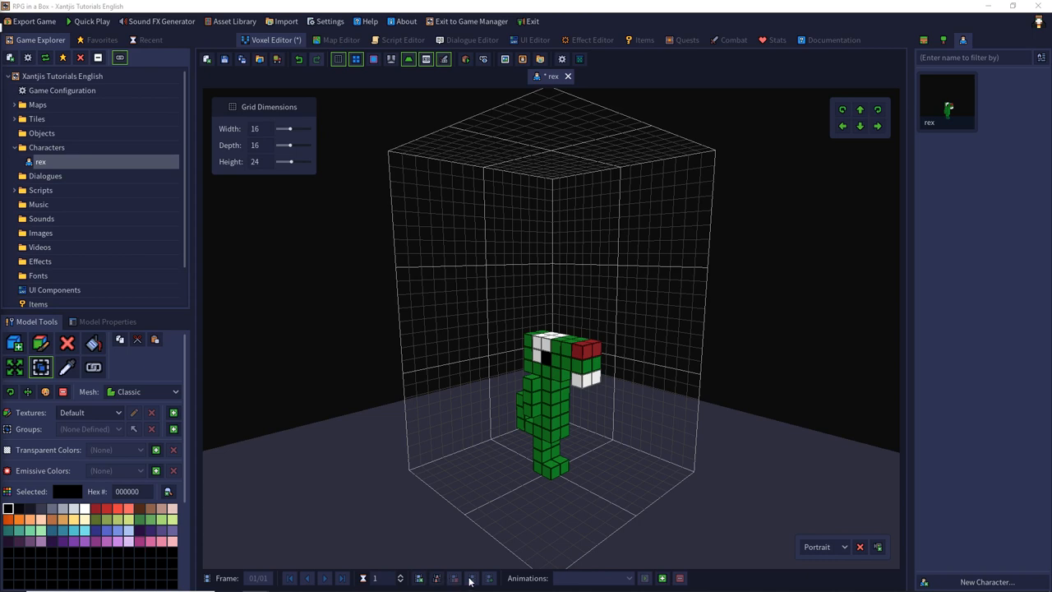
{"action": "mouse_move", "coordinate": [506, 480]}
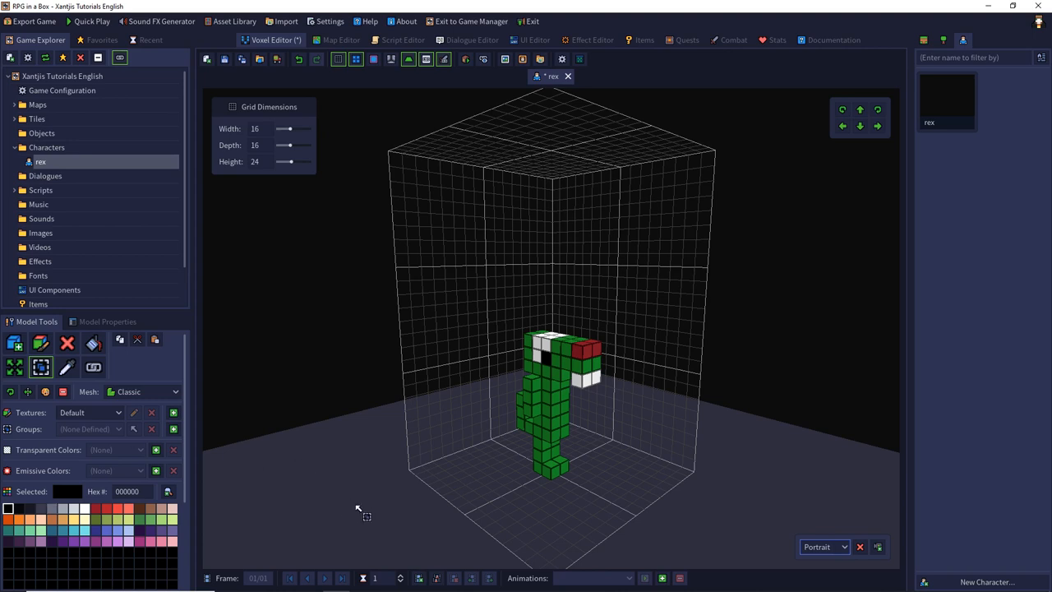
{"action": "mouse_move", "coordinate": [438, 579]}
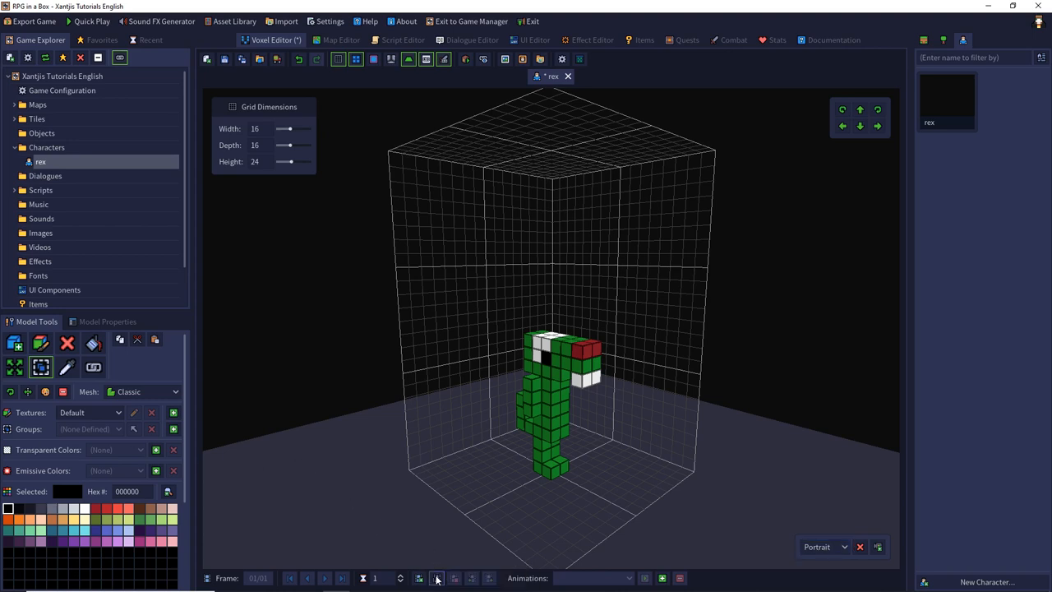
Add new animation frames to rex and pick green in Box drawing mode.
{"action": "left_click", "coordinate": [437, 579]}
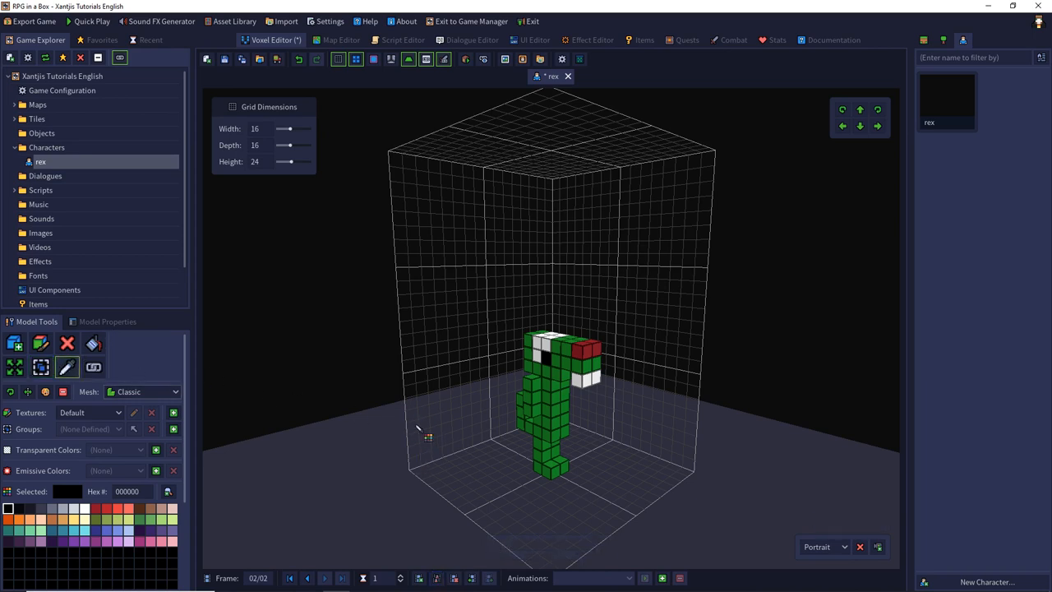
{"action": "left_click", "coordinate": [565, 348]}
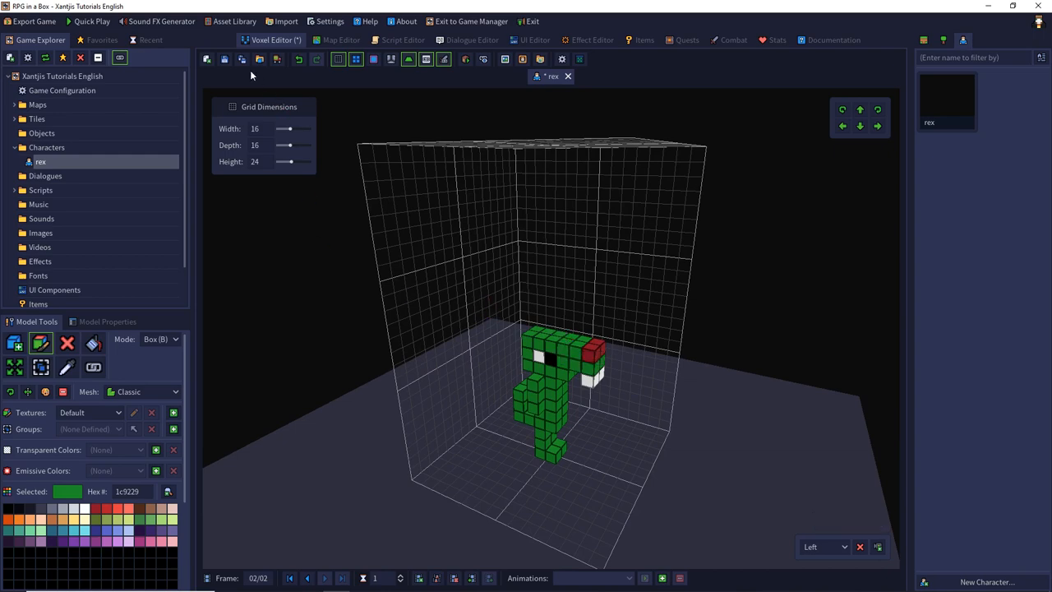
{"action": "left_click", "coordinate": [223, 60]}
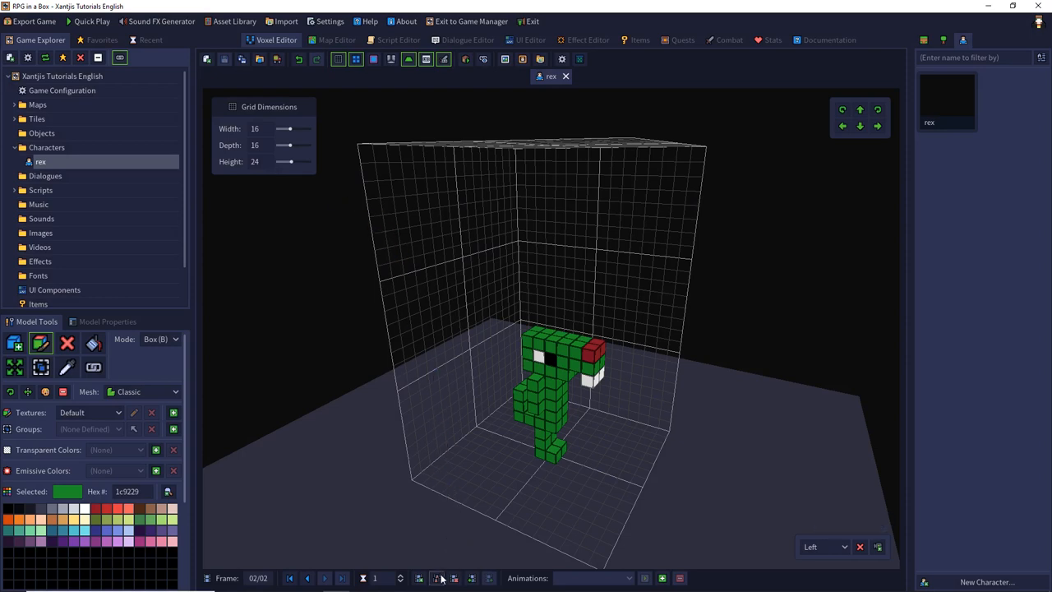
{"action": "left_click", "coordinate": [437, 579]}
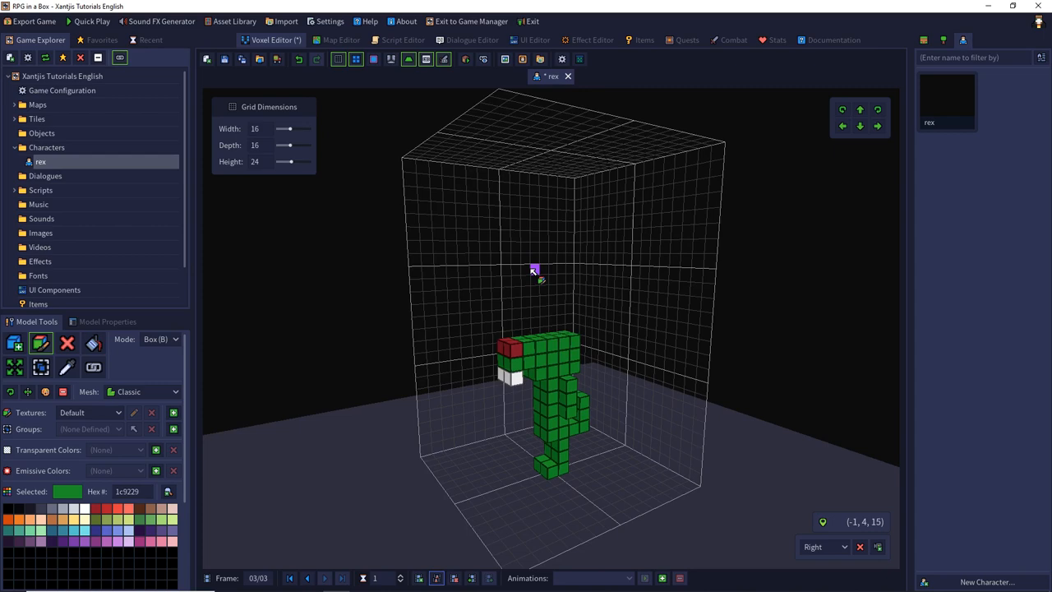
{"action": "mouse_move", "coordinate": [335, 470]}
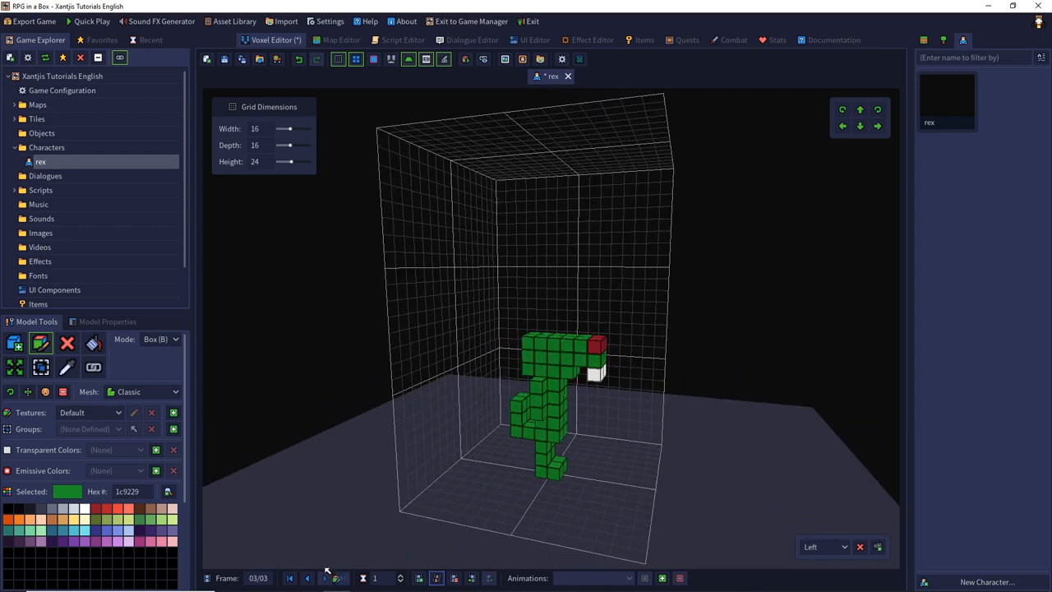
Step between rex's three animation frames, landing on the second one.
{"action": "left_click", "coordinate": [306, 579]}
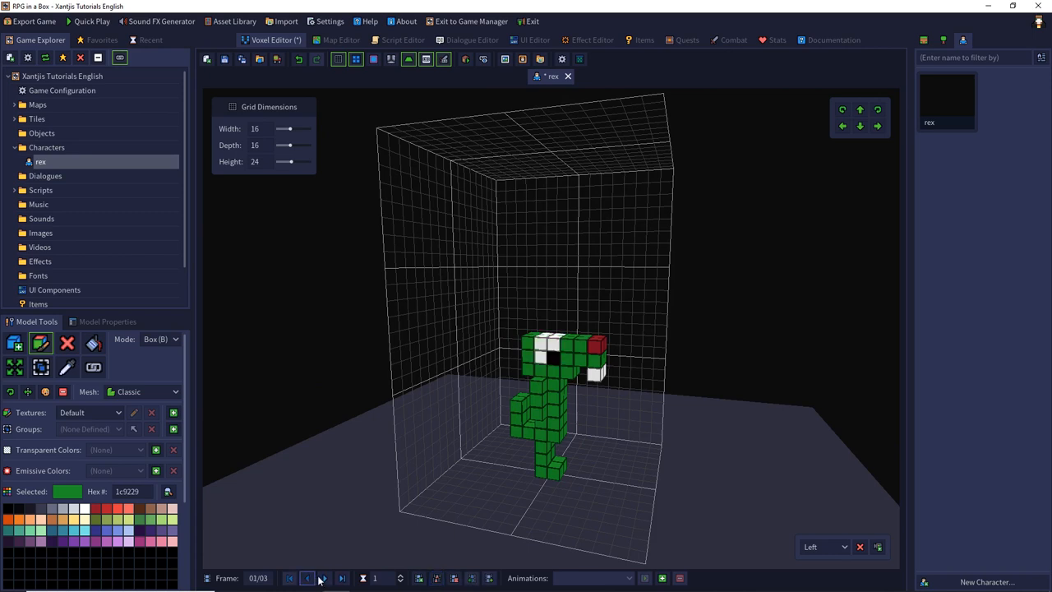
{"action": "left_click", "coordinate": [323, 578]}
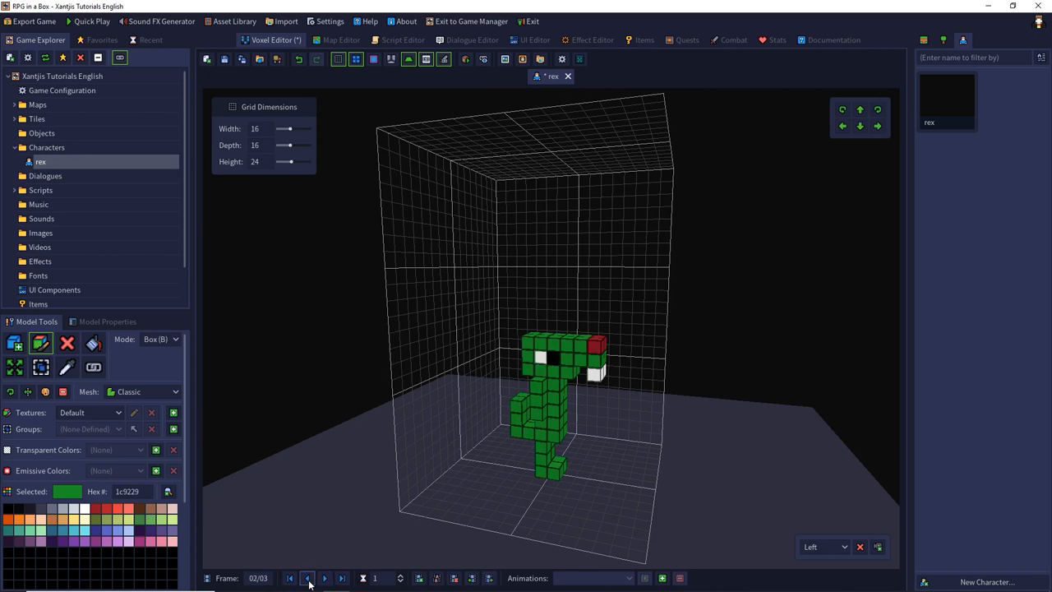
{"action": "left_click", "coordinate": [290, 579]}
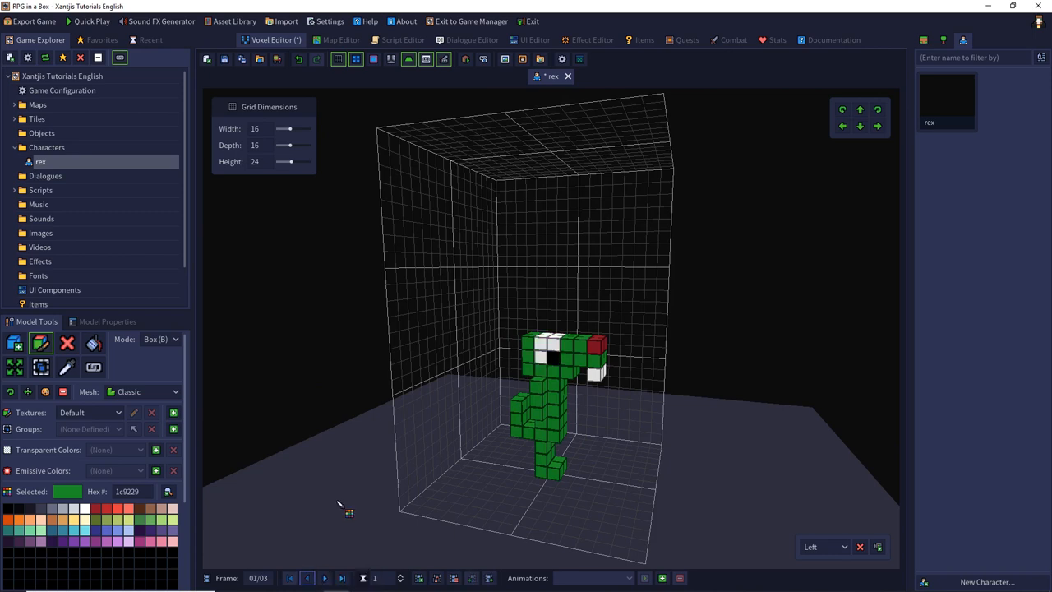
{"action": "mouse_move", "coordinate": [342, 507]}
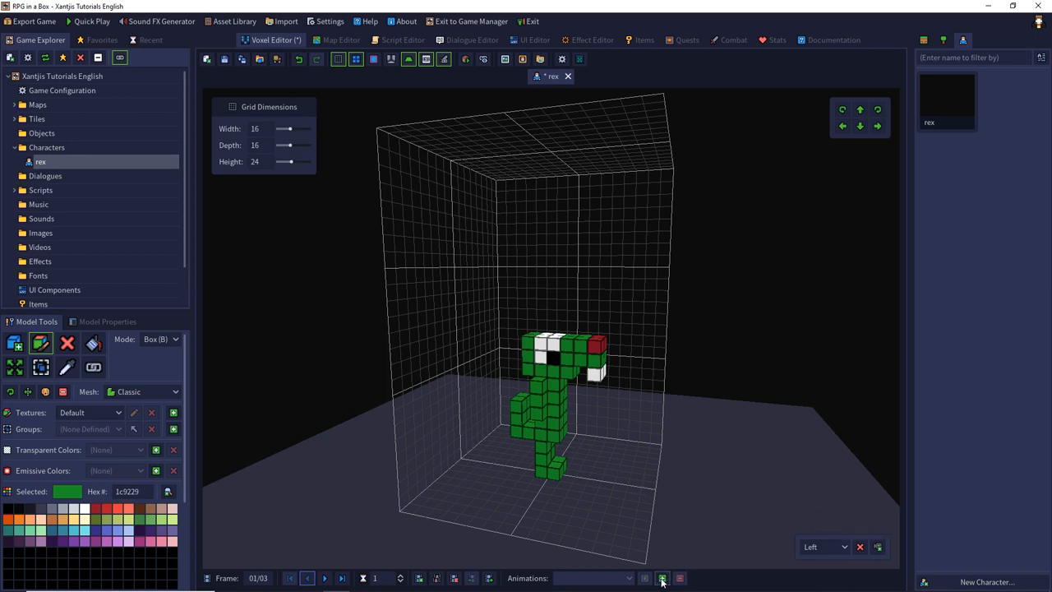
Start a new animation and choose 'idle' from the predefined animation names.
{"action": "left_click", "coordinate": [662, 579]}
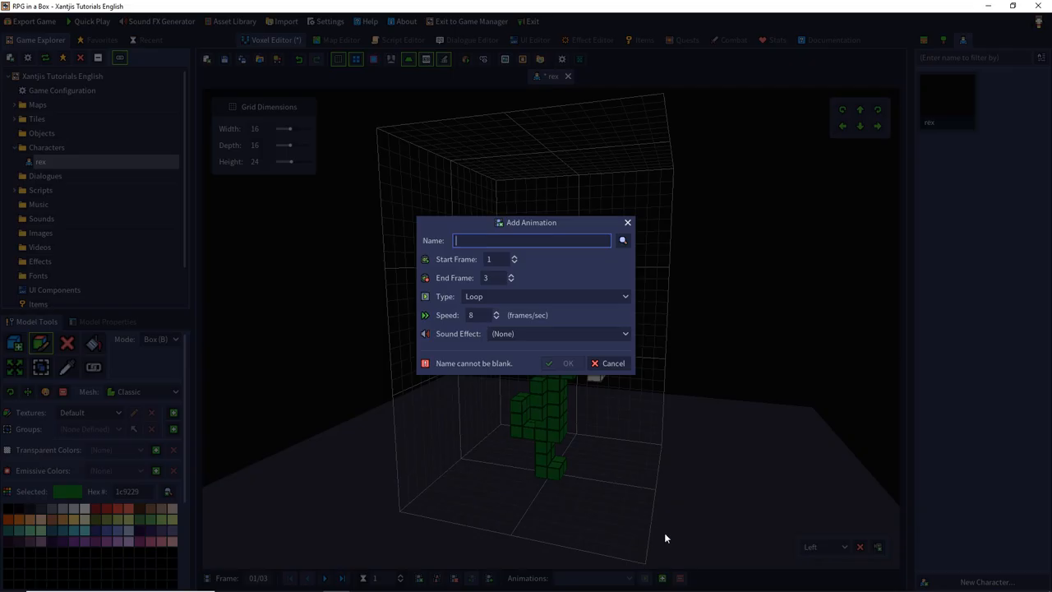
{"action": "mouse_move", "coordinate": [588, 315]}
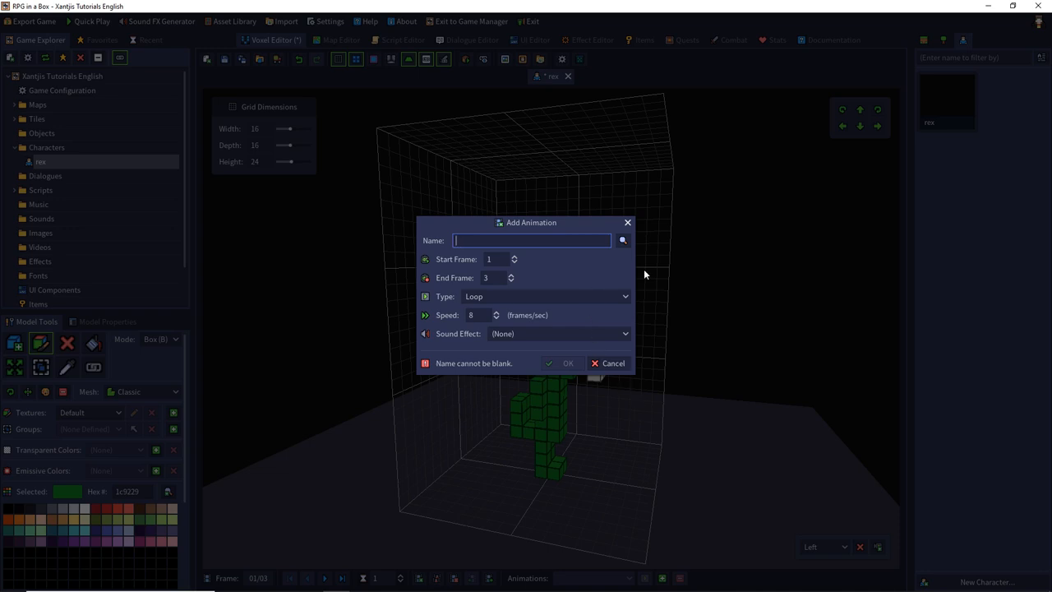
{"action": "left_click", "coordinate": [622, 240]}
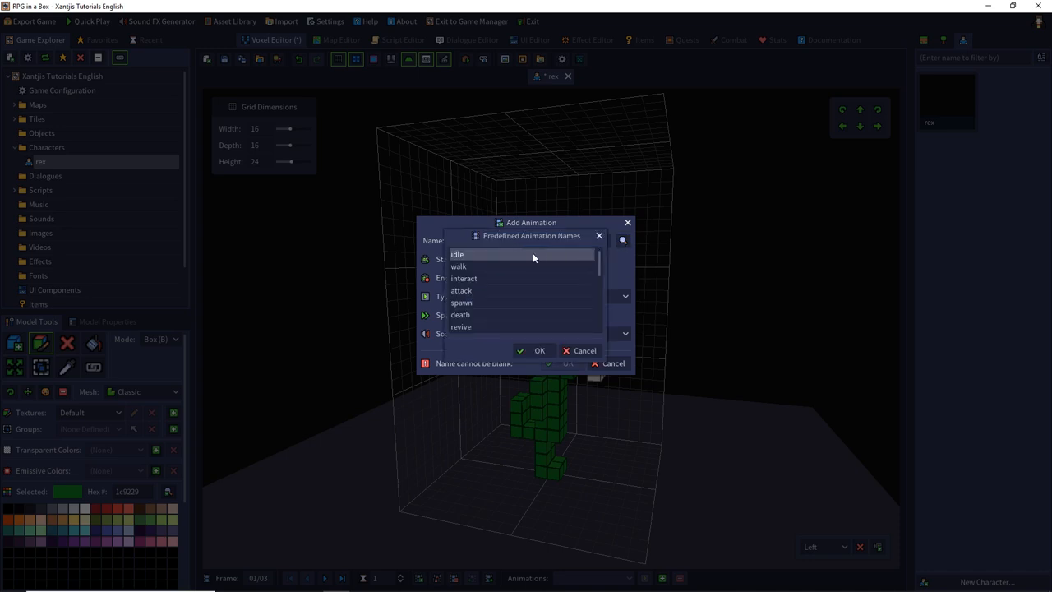
{"action": "mouse_move", "coordinate": [532, 256]}
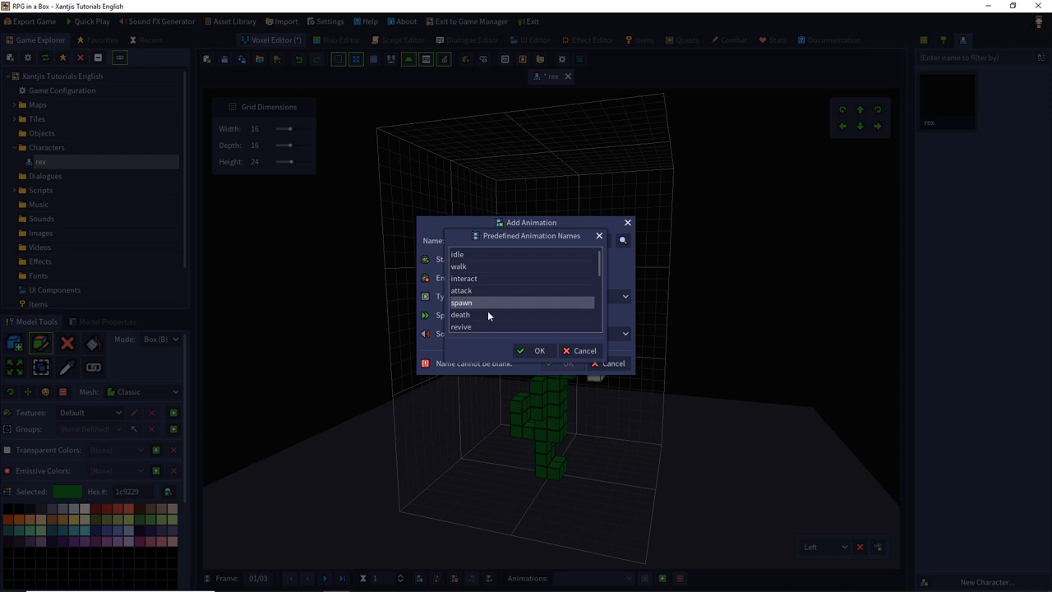
{"action": "scroll", "scroll_direction": "down", "scroll_amount": 3}
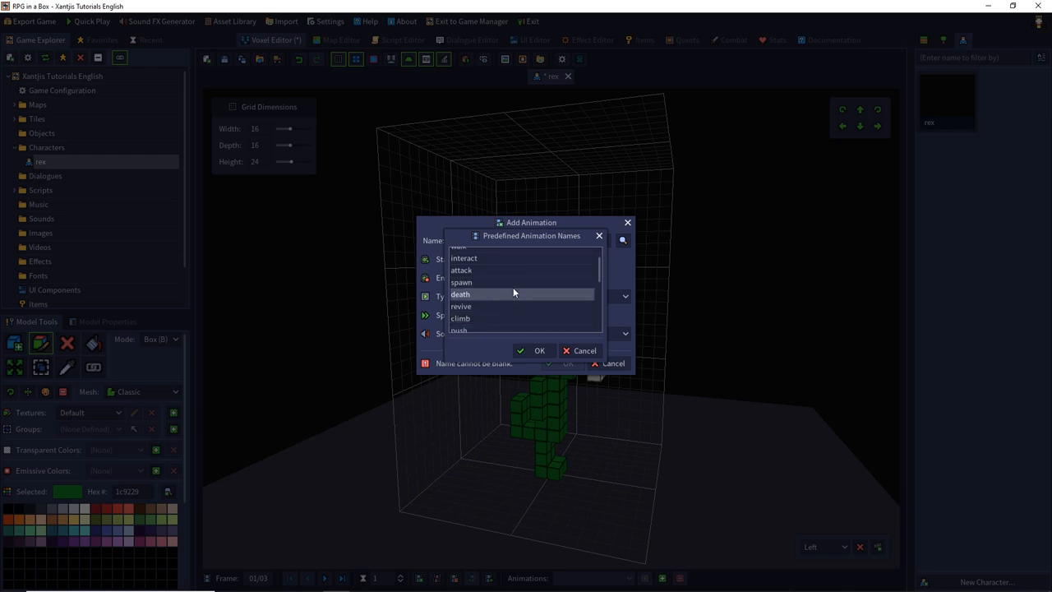
{"action": "scroll", "scroll_direction": "down", "scroll_amount": 3}
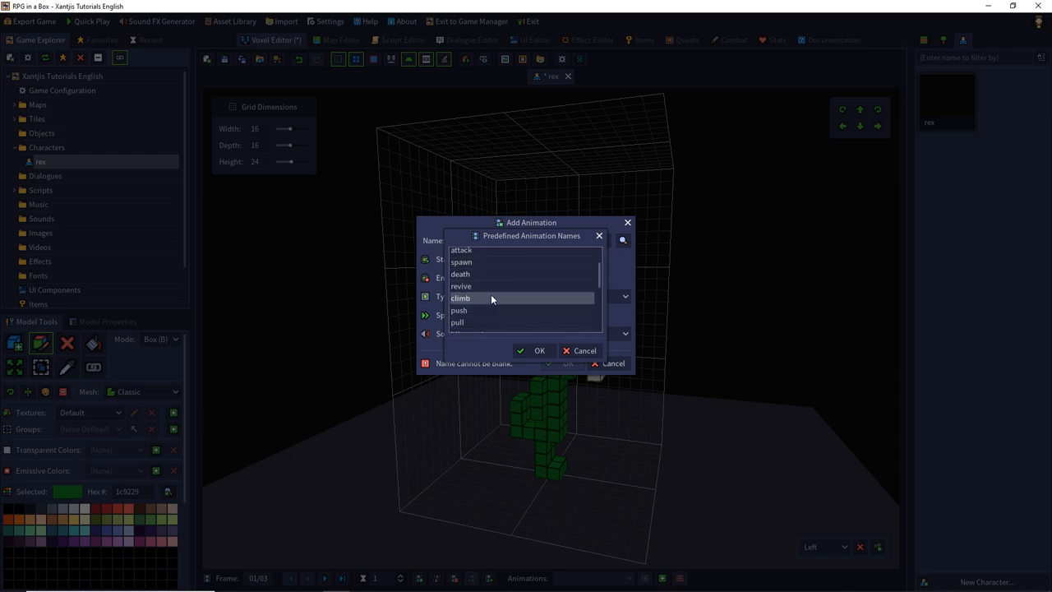
{"action": "scroll", "scroll_direction": "down", "scroll_amount": 3}
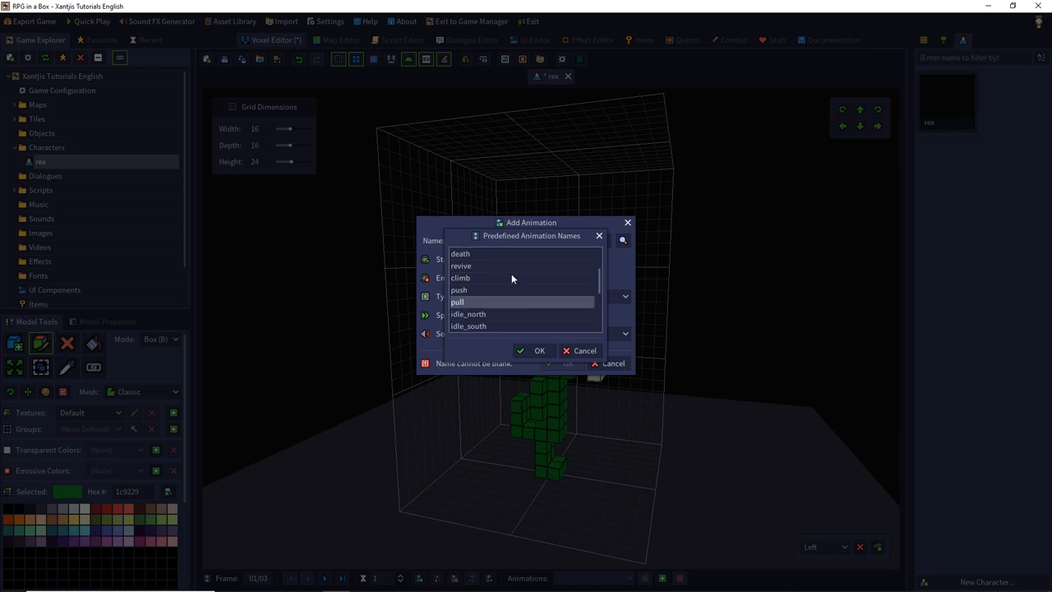
{"action": "scroll", "scroll_direction": "down", "scroll_amount": 3}
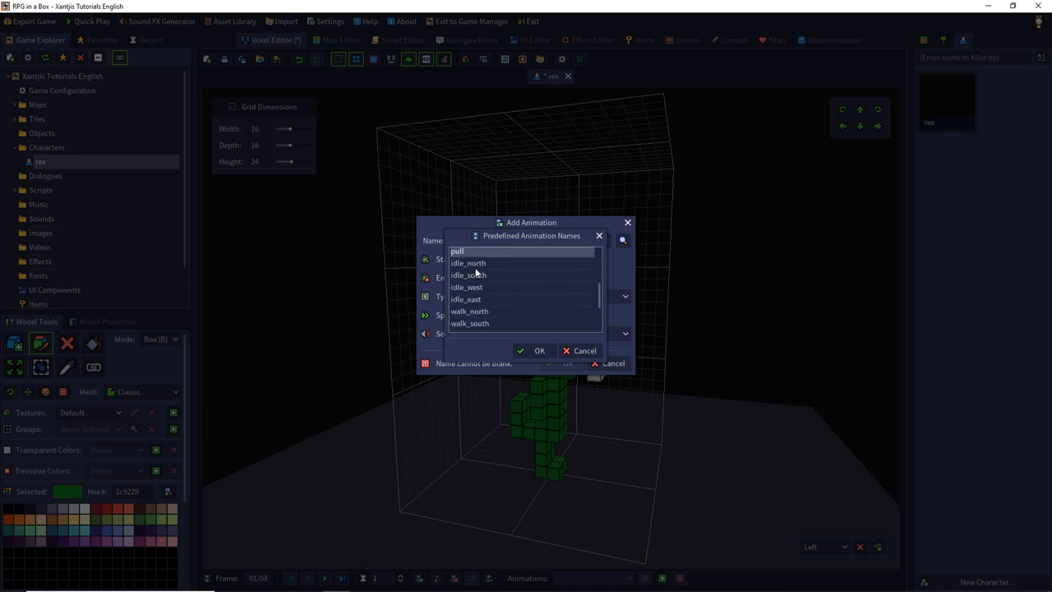
{"action": "mouse_move", "coordinate": [495, 319]}
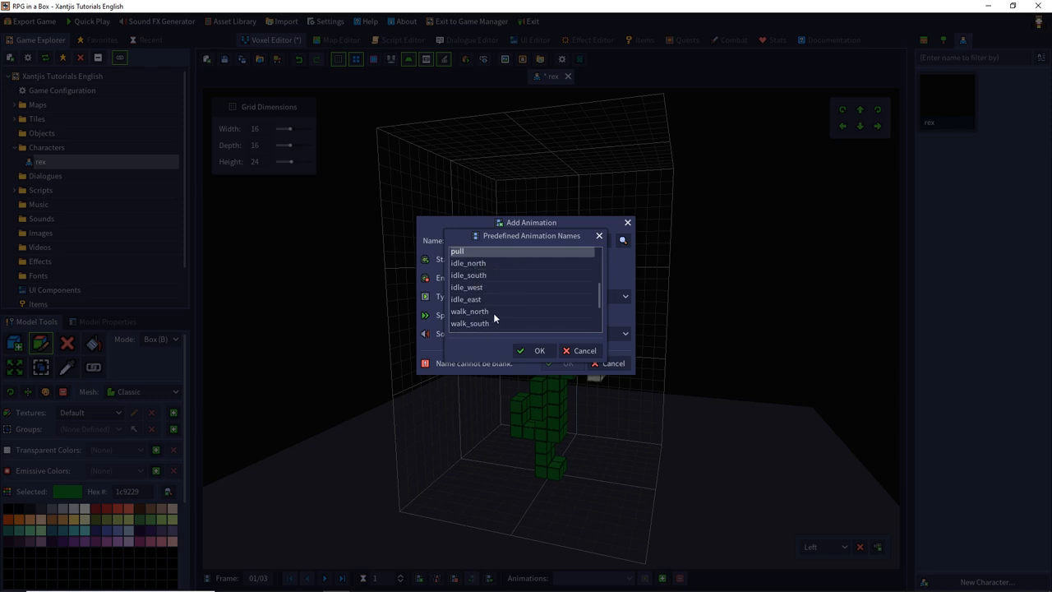
{"action": "scroll", "scroll_direction": "down", "scroll_amount": 3}
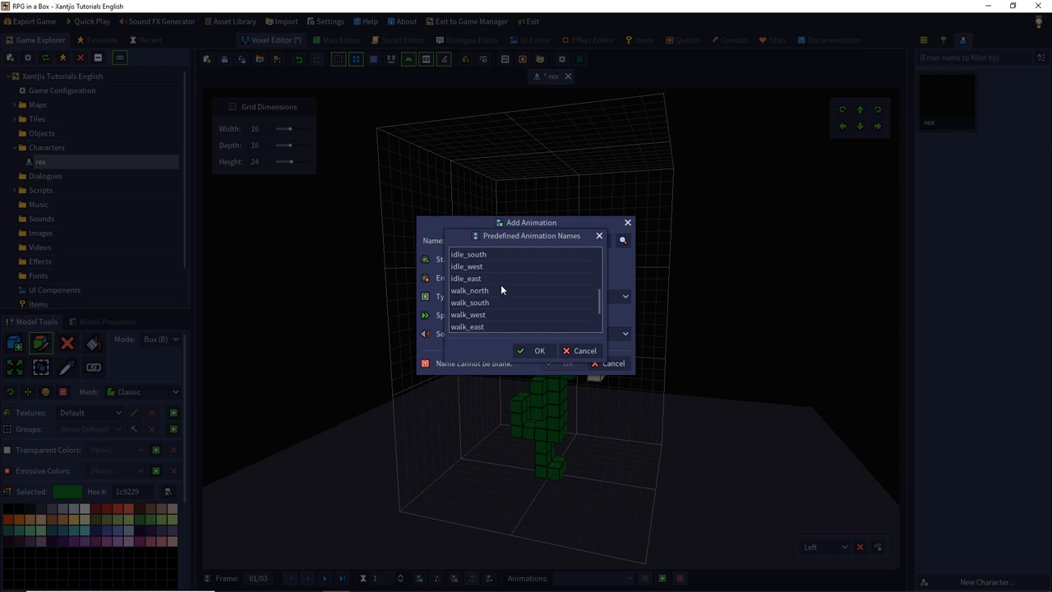
{"action": "mouse_move", "coordinate": [526, 300]}
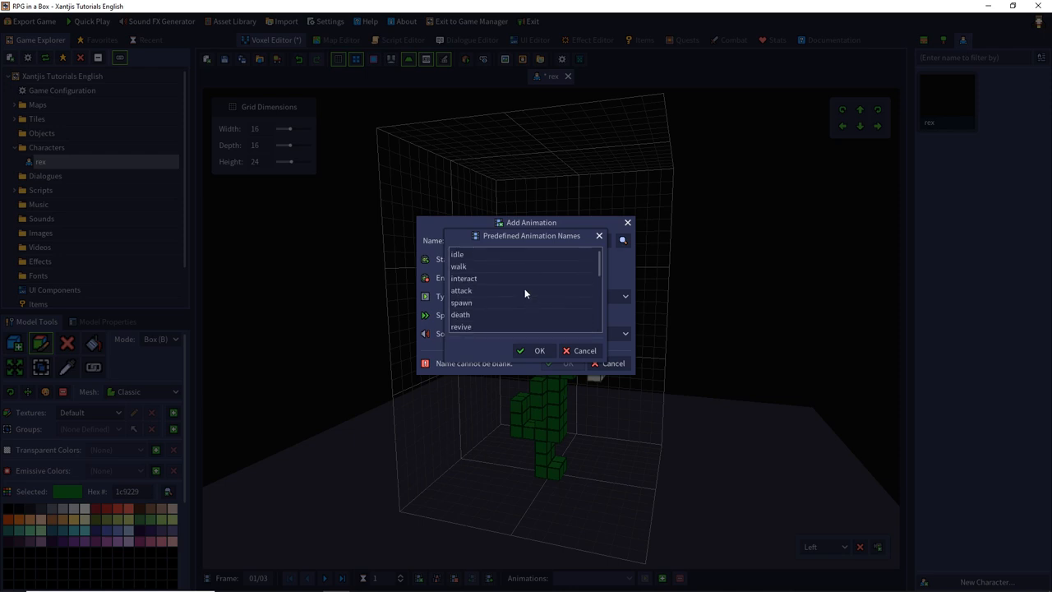
{"action": "left_click", "coordinate": [457, 253]}
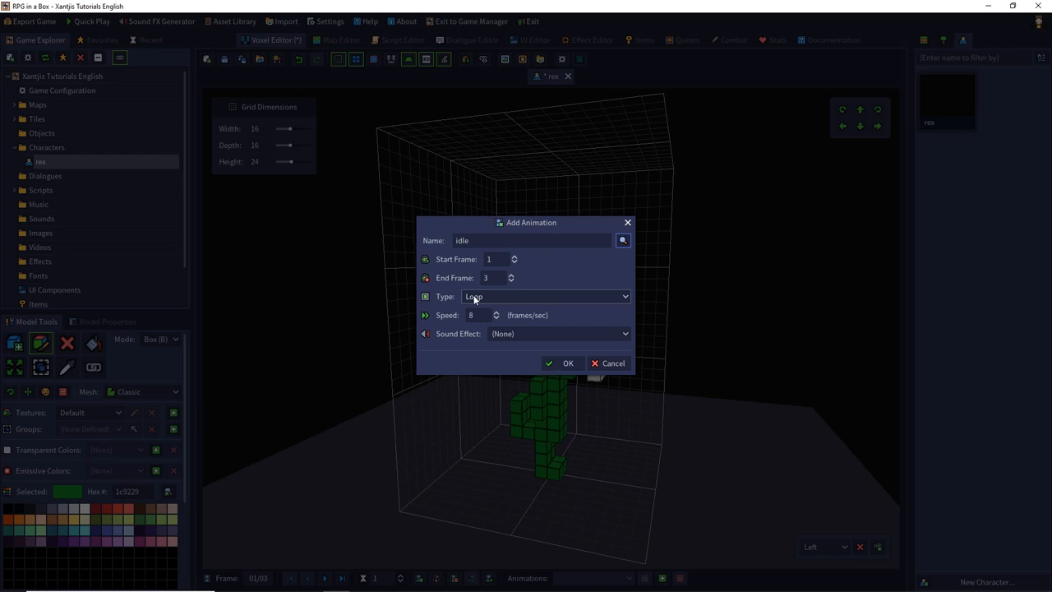
Set the idle animation to Ping Pong type at speed 8 with no sound effect.
{"action": "left_click", "coordinate": [546, 296]}
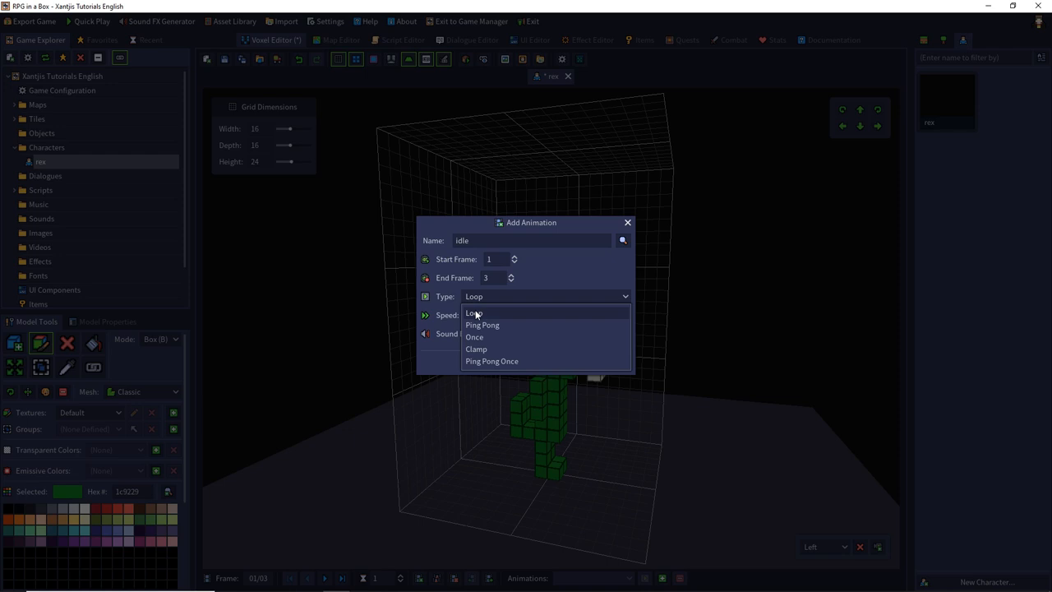
{"action": "mouse_move", "coordinate": [504, 330]}
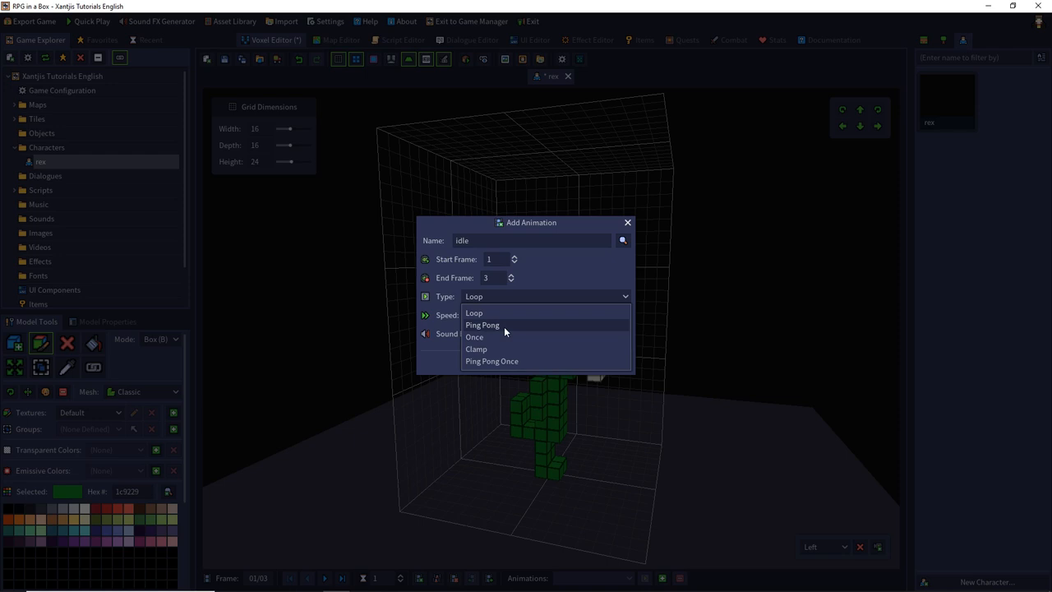
{"action": "mouse_move", "coordinate": [499, 336]}
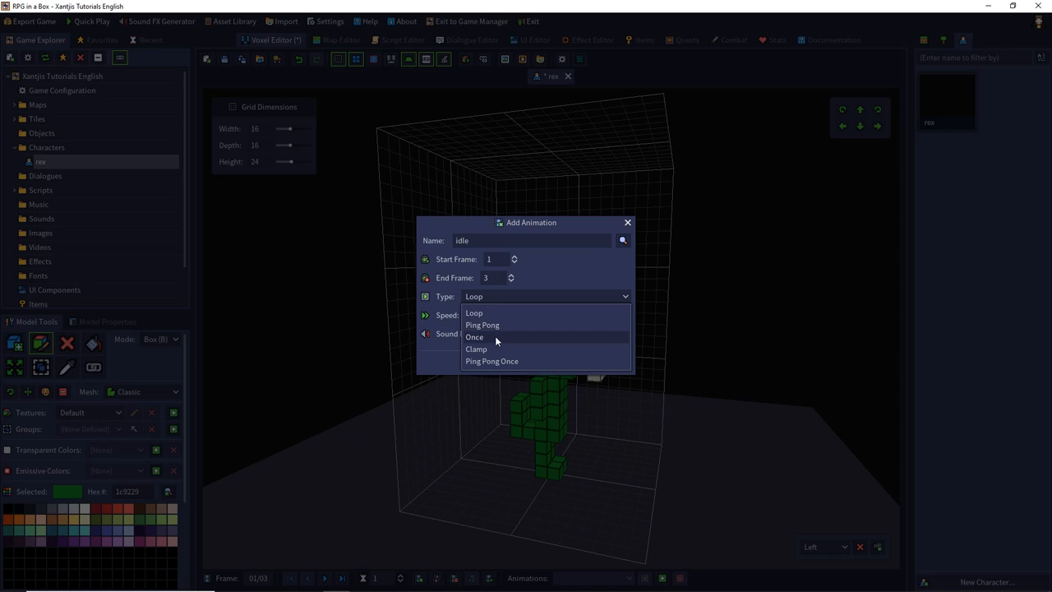
{"action": "mouse_move", "coordinate": [493, 345]}
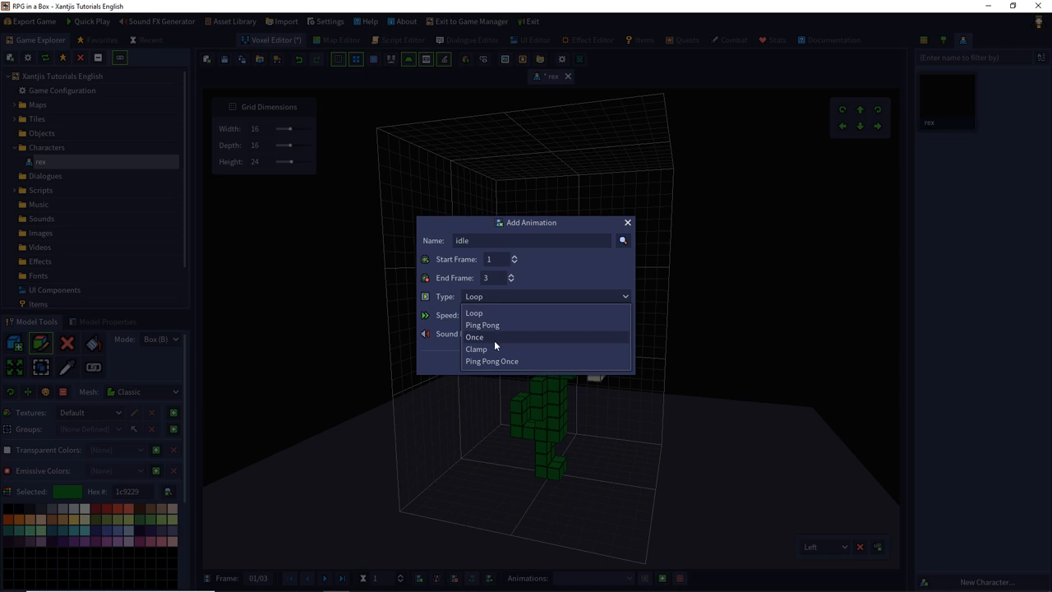
{"action": "mouse_move", "coordinate": [490, 348]}
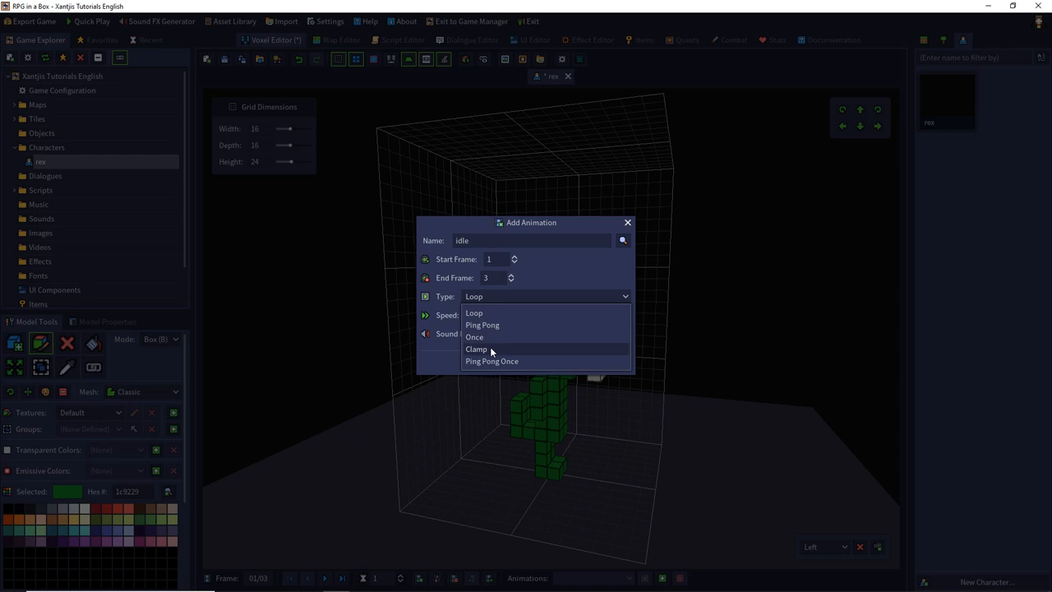
{"action": "mouse_move", "coordinate": [492, 362]}
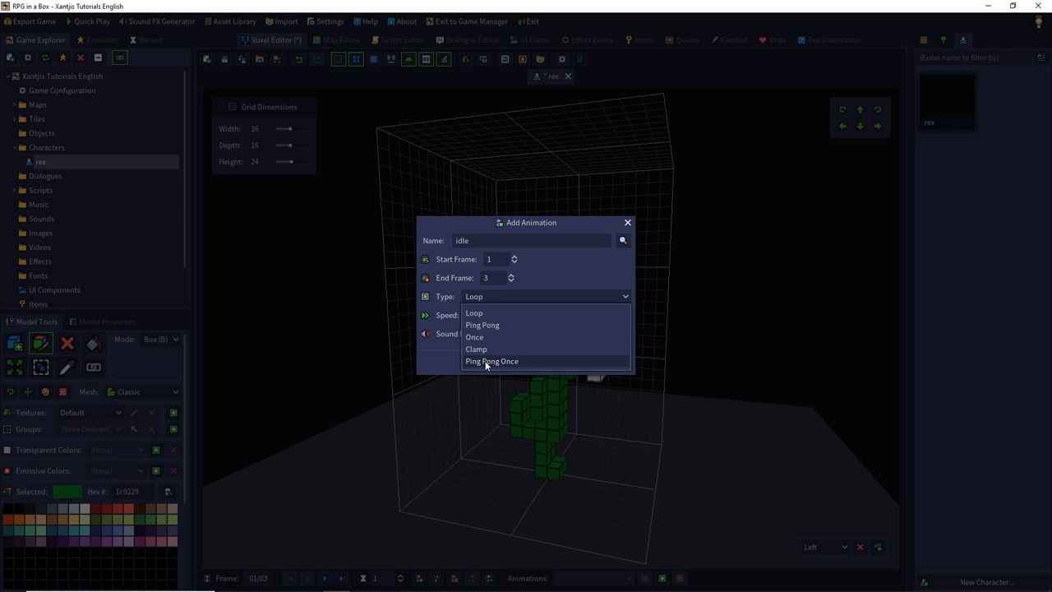
{"action": "mouse_move", "coordinate": [485, 326]}
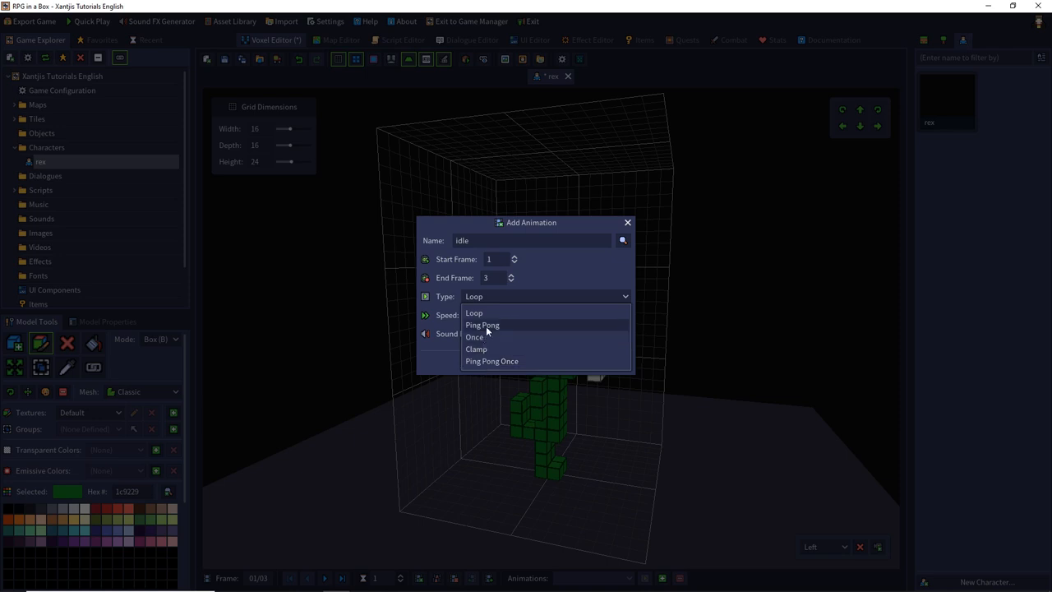
{"action": "left_click", "coordinate": [482, 326]}
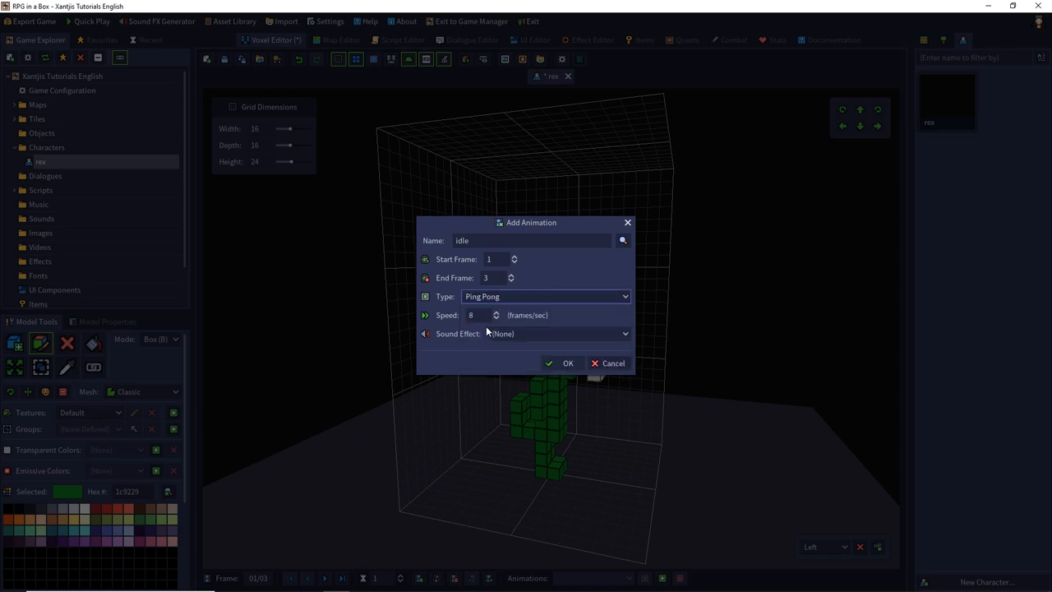
{"action": "mouse_move", "coordinate": [485, 311]}
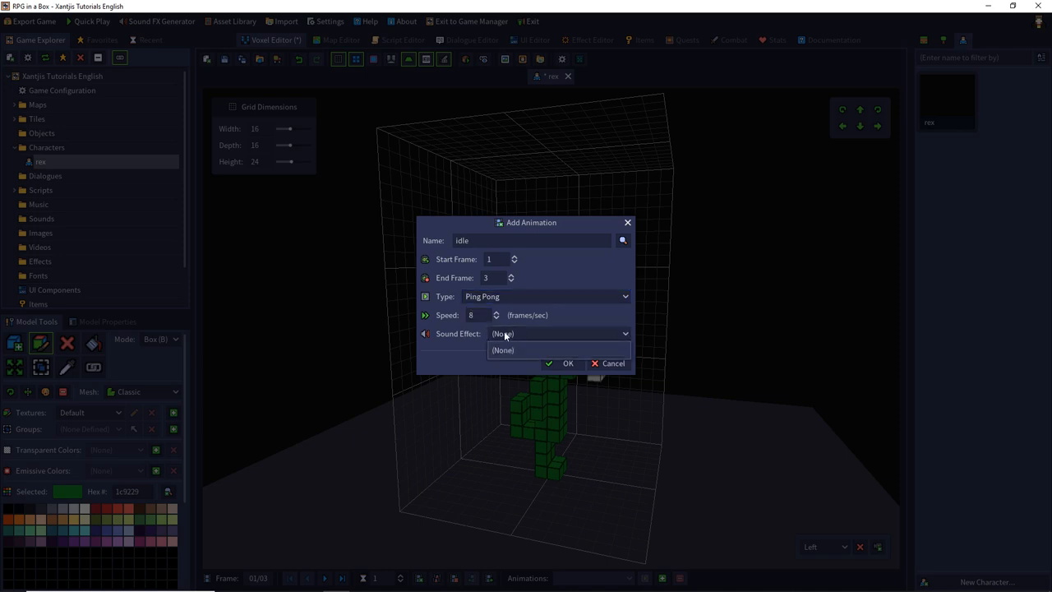
{"action": "left_click", "coordinate": [504, 348]}
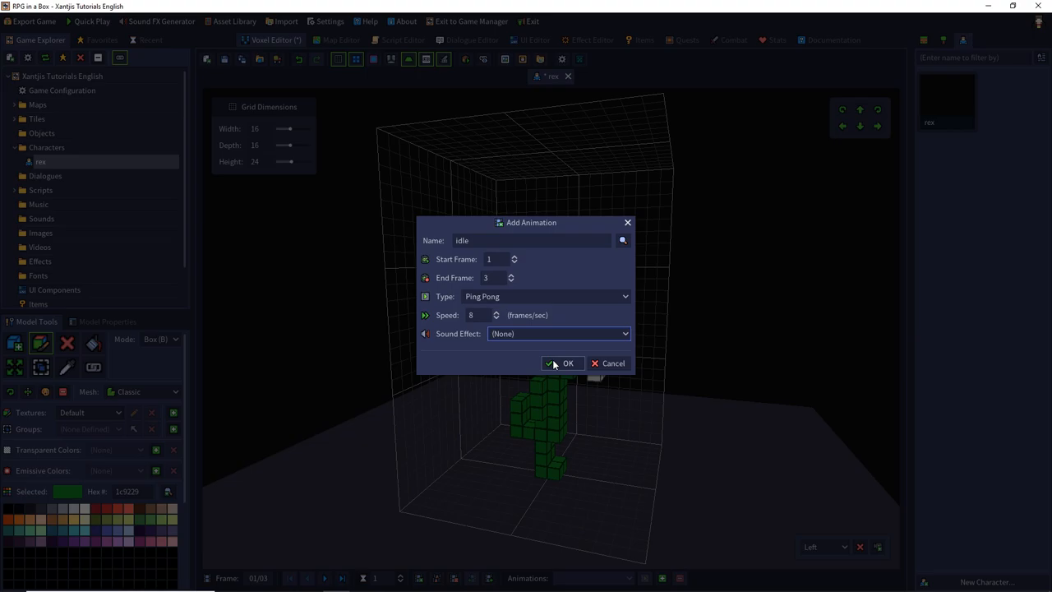
Create the idle animation and set the first frame's duration to 10.
{"action": "left_click", "coordinate": [562, 364]}
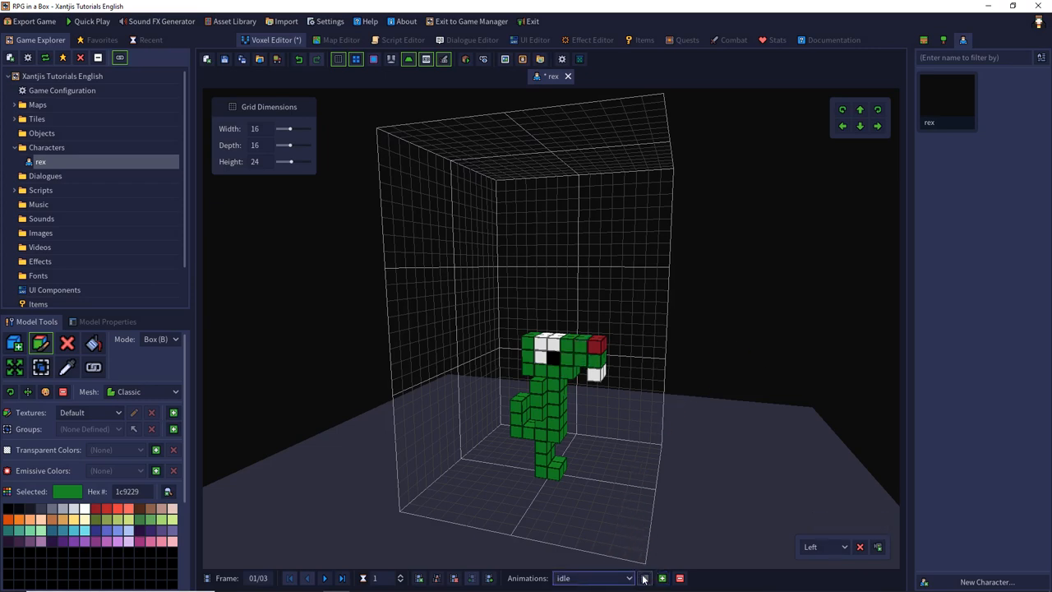
{"action": "left_click", "coordinate": [645, 579]}
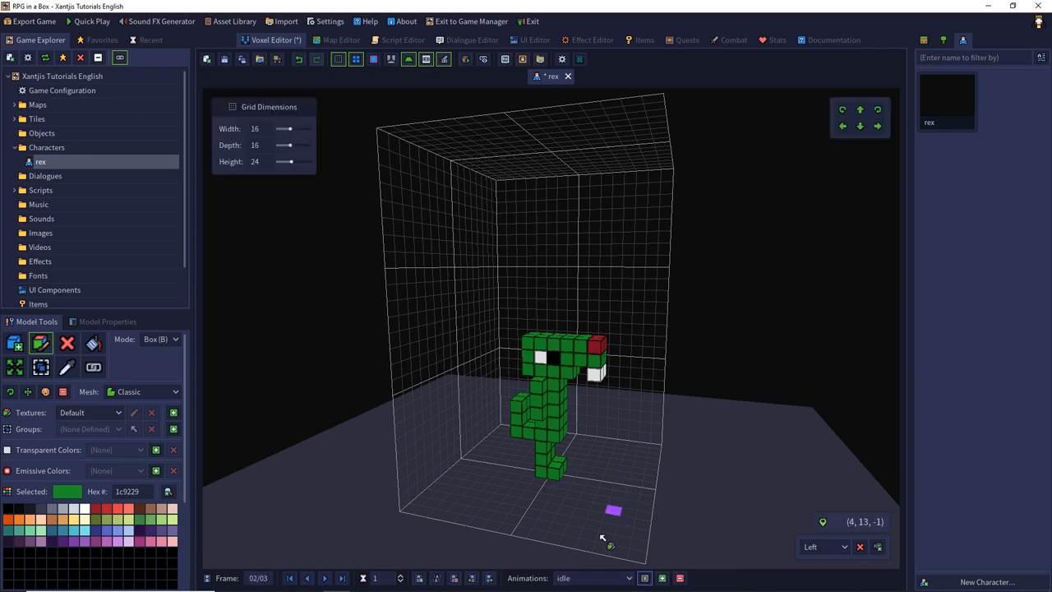
{"action": "left_click", "coordinate": [307, 579]}
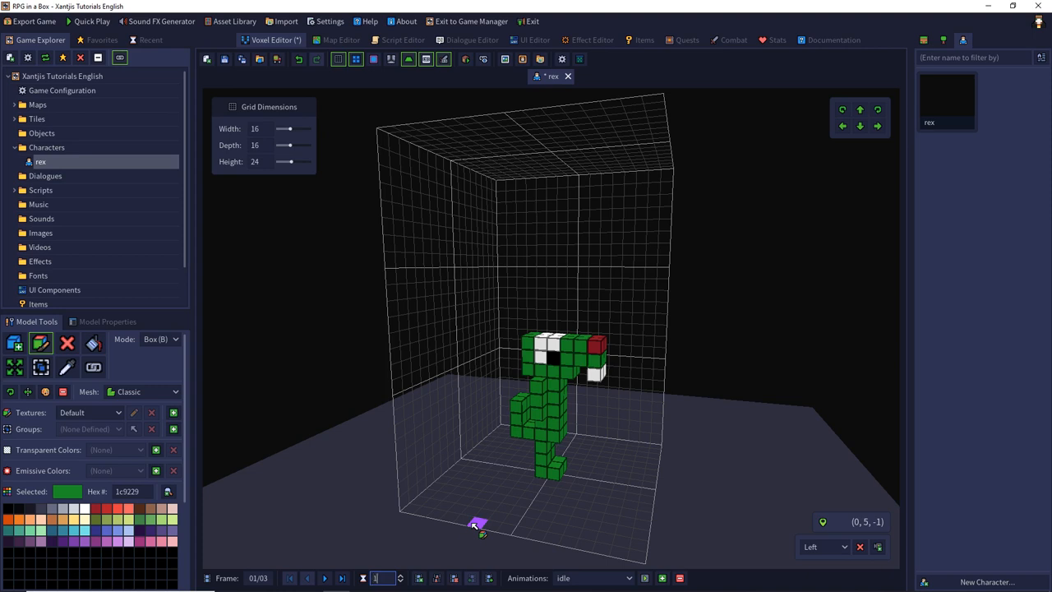
{"action": "type", "text": "10"}
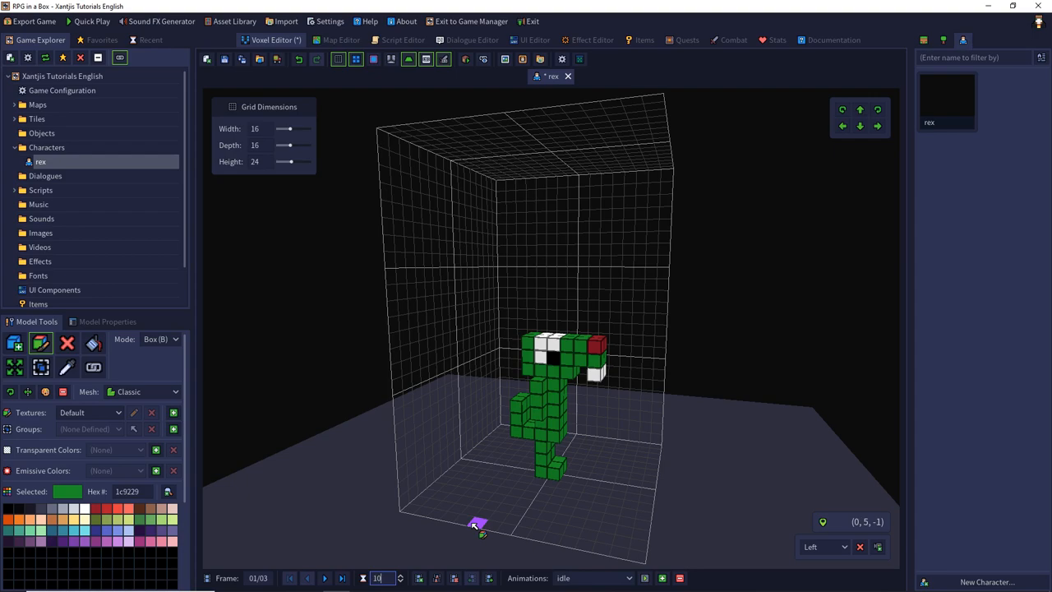
{"action": "left_click", "coordinate": [207, 59]}
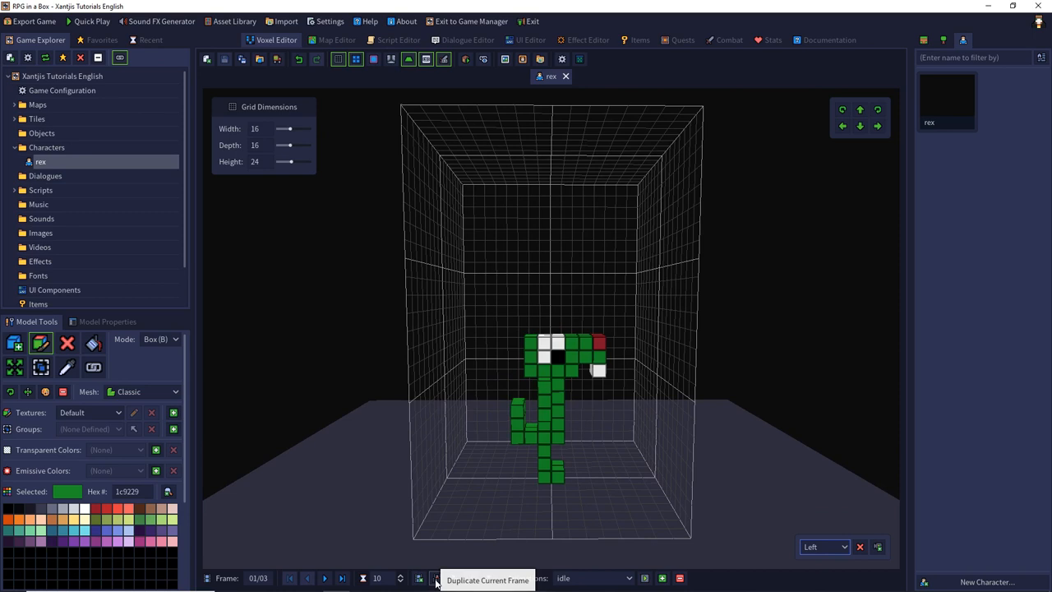
Duplicate frames and move the copies to the end, bringing rex to five frames.
{"action": "left_click", "coordinate": [437, 579]}
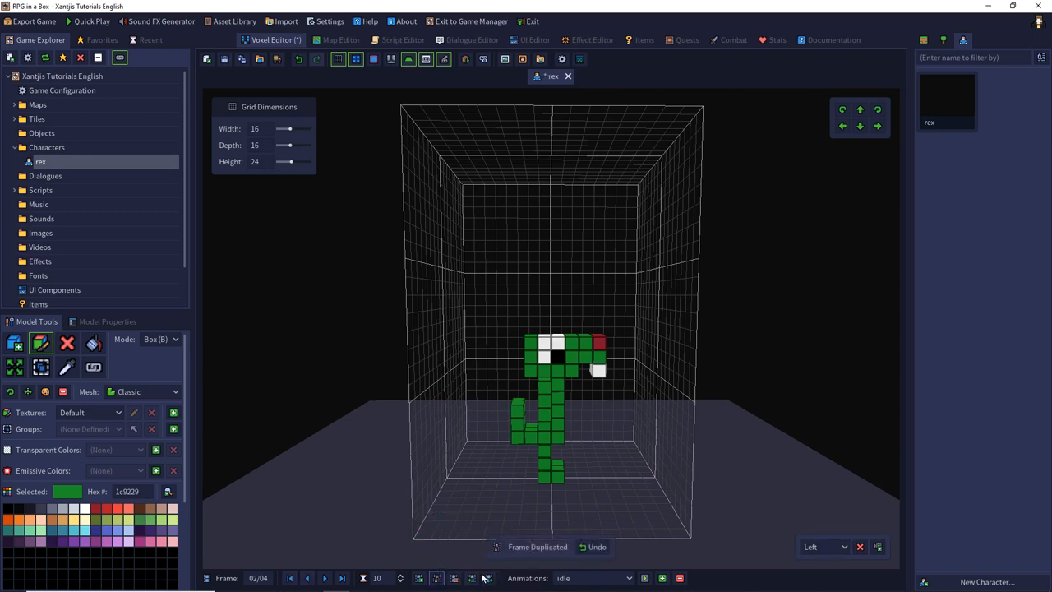
{"action": "left_click", "coordinate": [489, 579]}
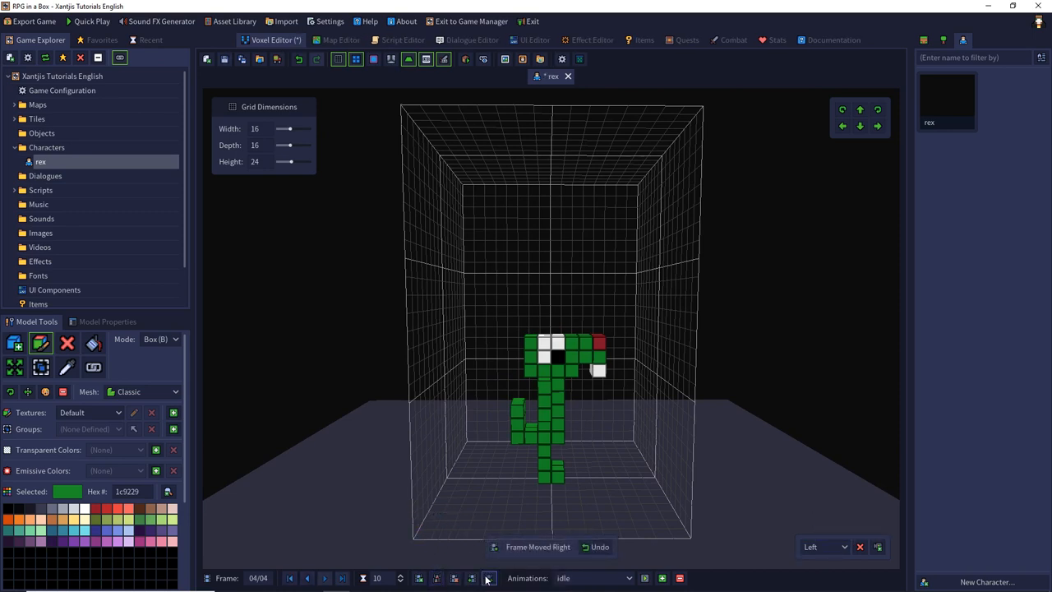
{"action": "left_click", "coordinate": [307, 579]}
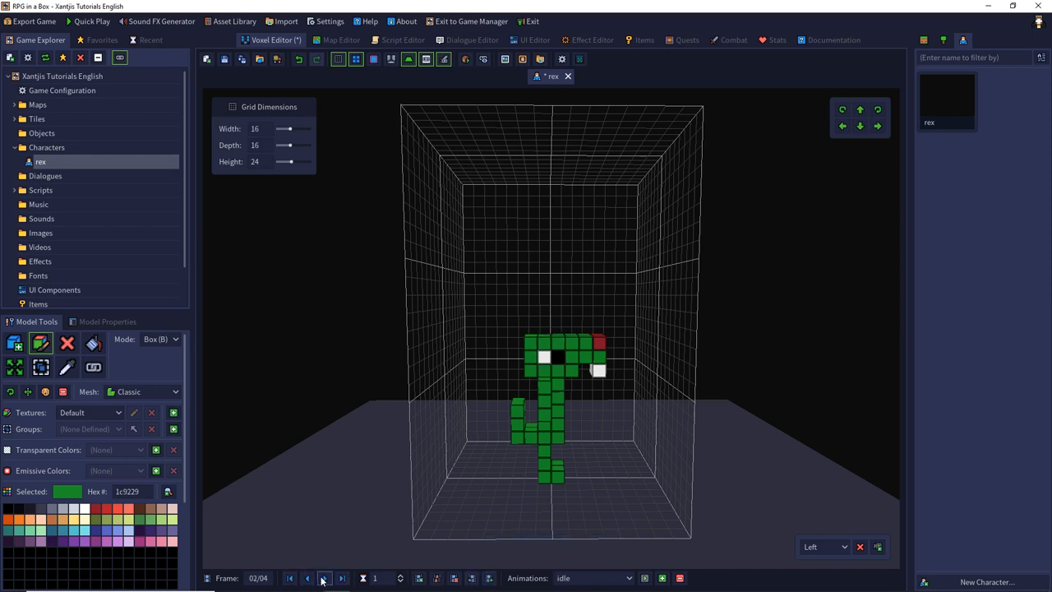
{"action": "left_click", "coordinate": [342, 579]}
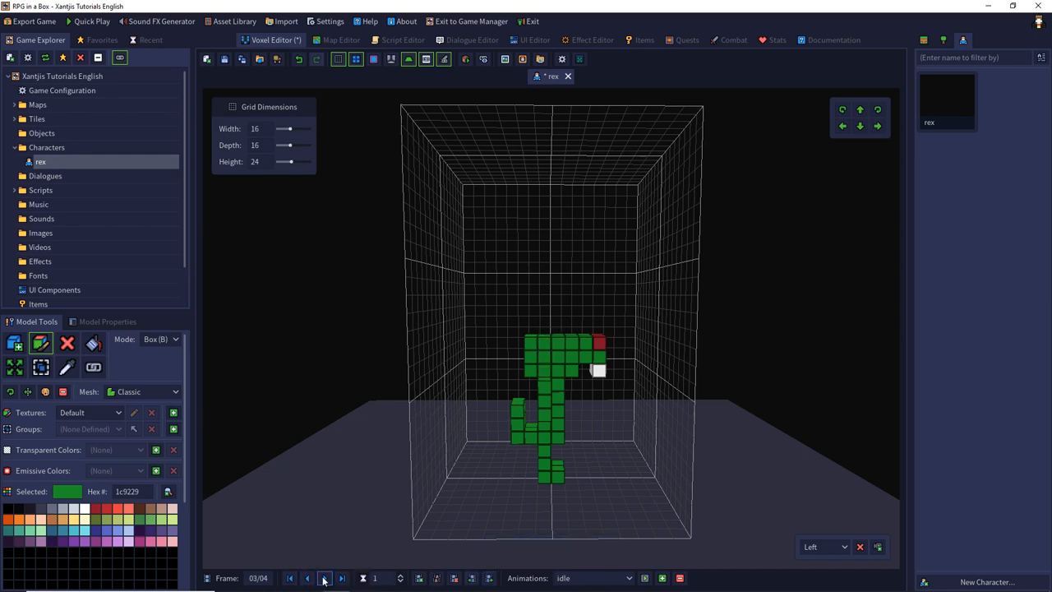
{"action": "left_click", "coordinate": [342, 578]}
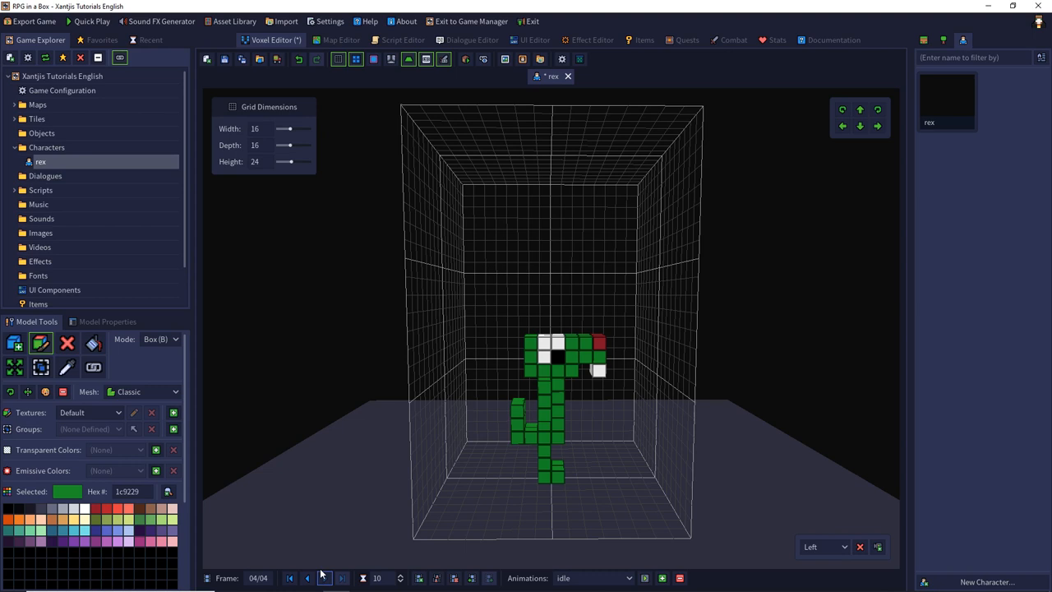
{"action": "left_click", "coordinate": [437, 579]}
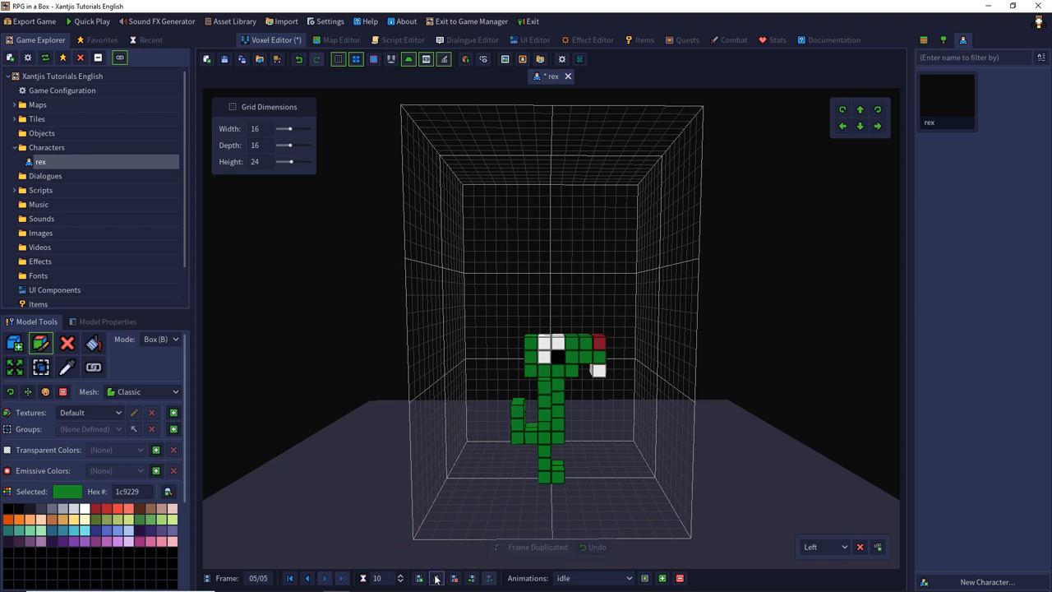
Shift rex's leg voxels apart in frame 5 to form a walking stride.
{"action": "left_click", "coordinate": [438, 579]}
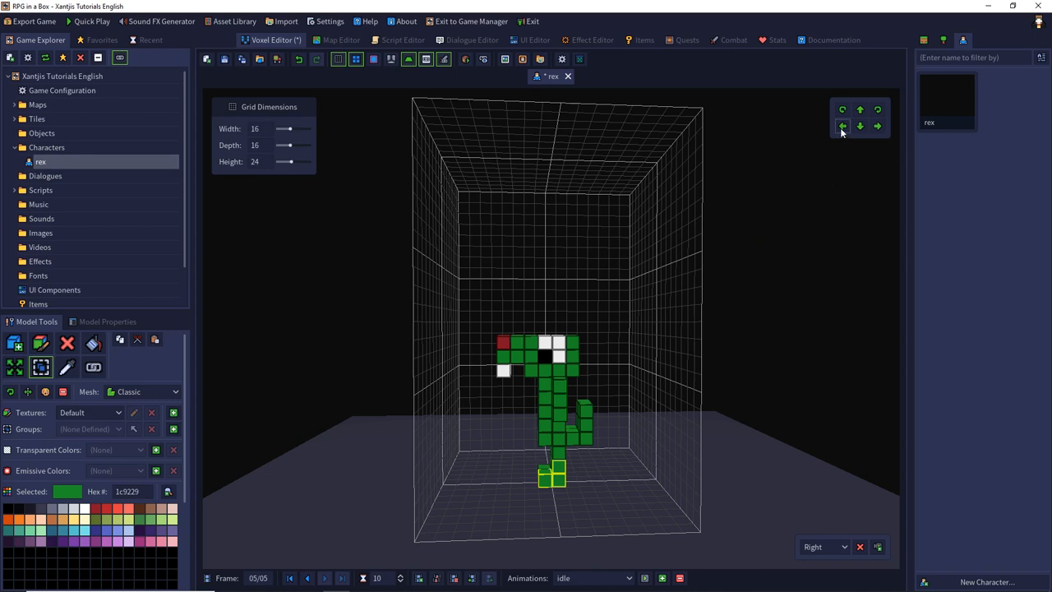
{"action": "left_click", "coordinate": [841, 125]}
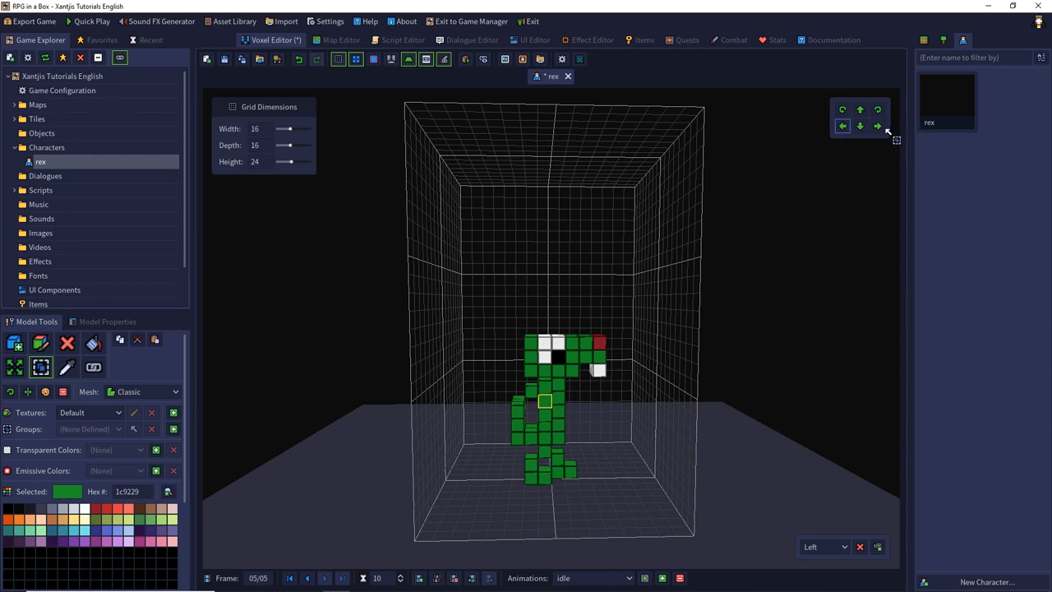
{"action": "left_click", "coordinate": [628, 375]}
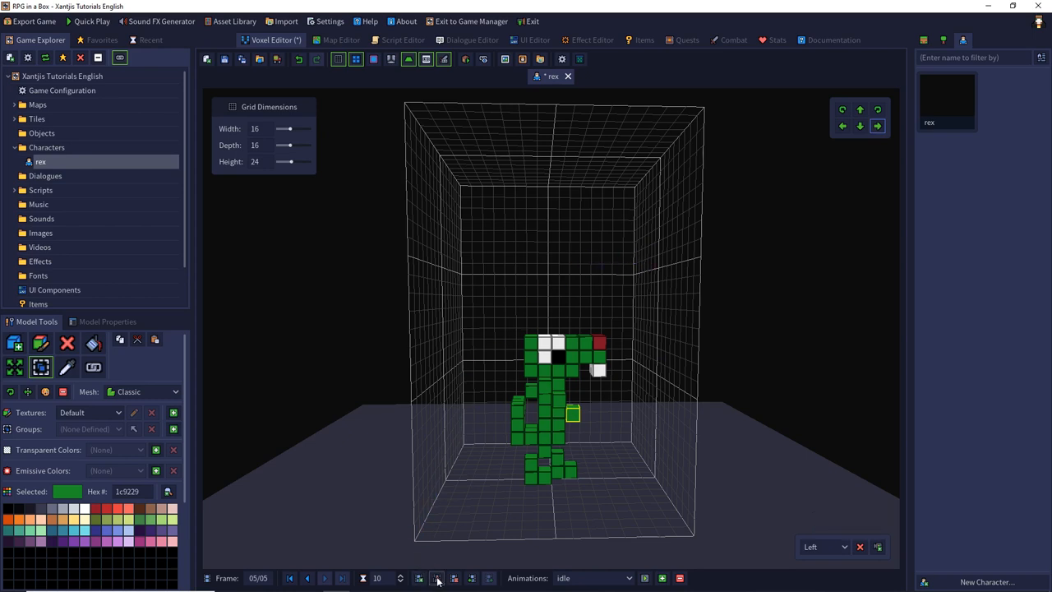
Duplicate the pose into a sixth frame and move a walking-pose frame into the final slot.
{"action": "left_click", "coordinate": [438, 579]}
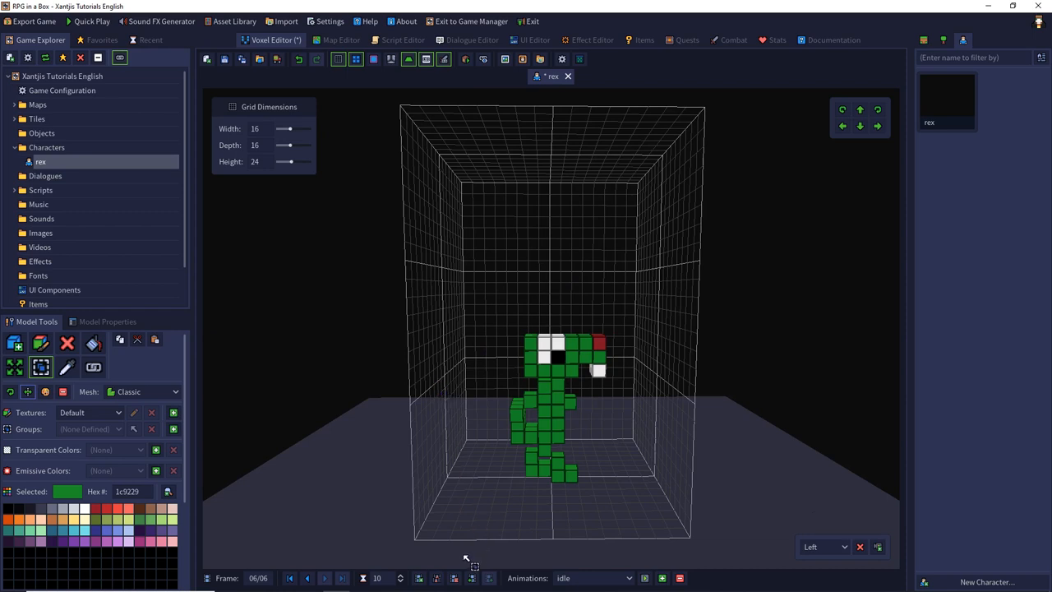
{"action": "left_click", "coordinate": [306, 579]}
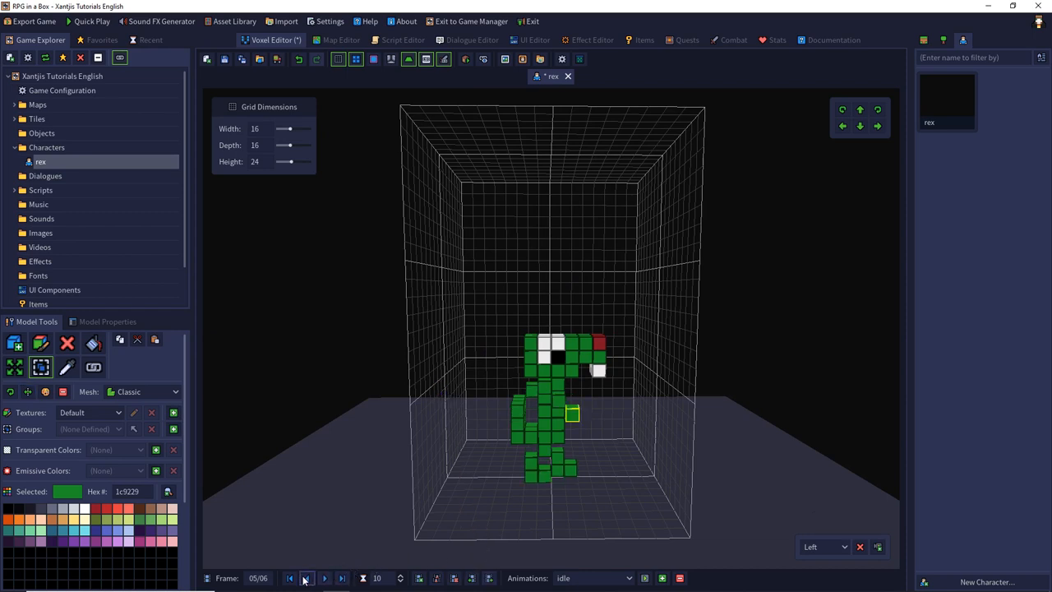
{"action": "left_click", "coordinate": [306, 579]}
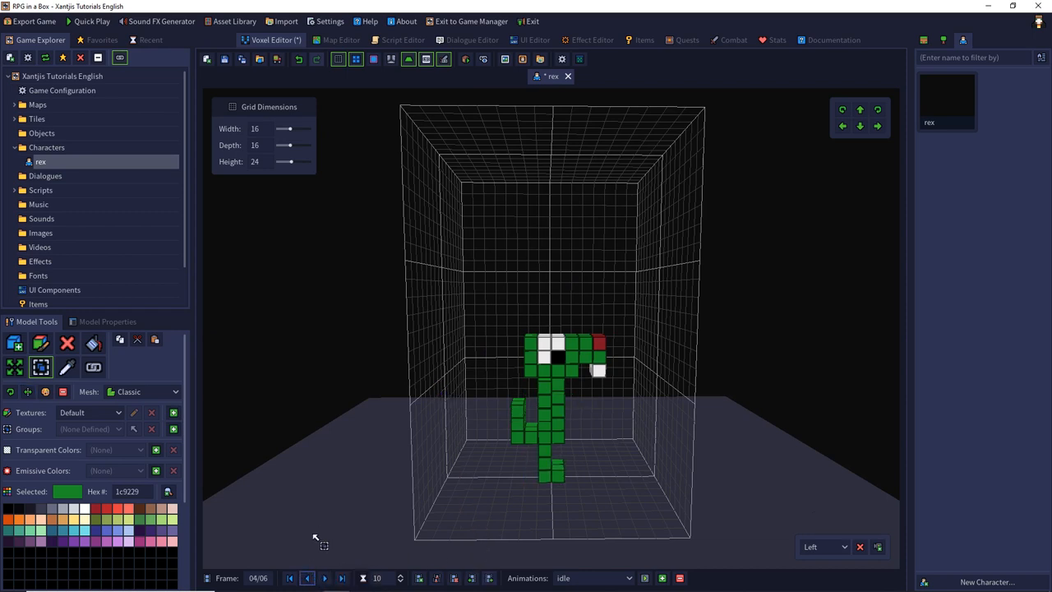
{"action": "left_click", "coordinate": [325, 578]}
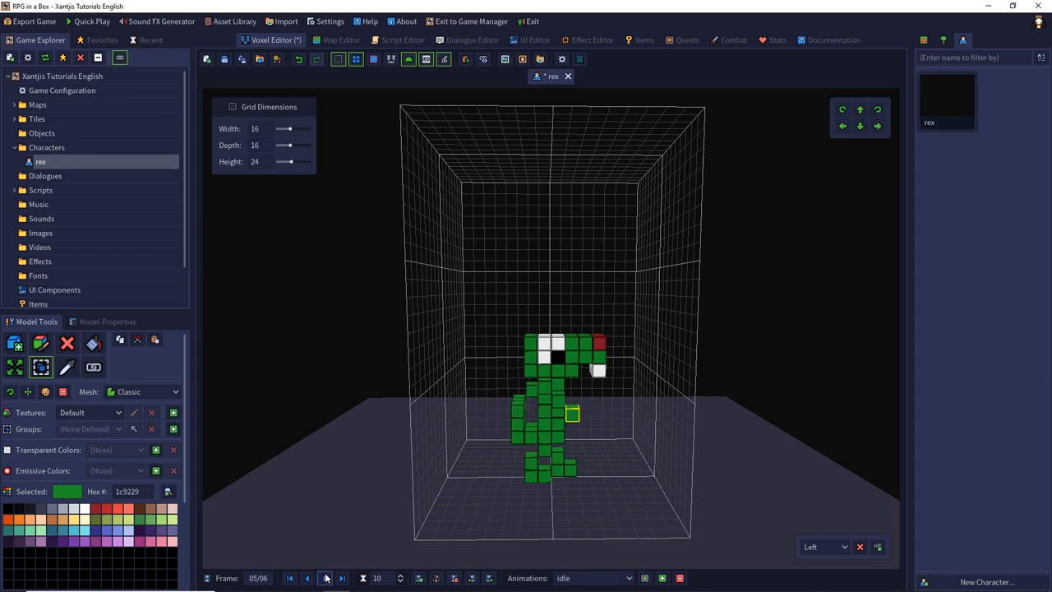
{"action": "left_click", "coordinate": [342, 579]}
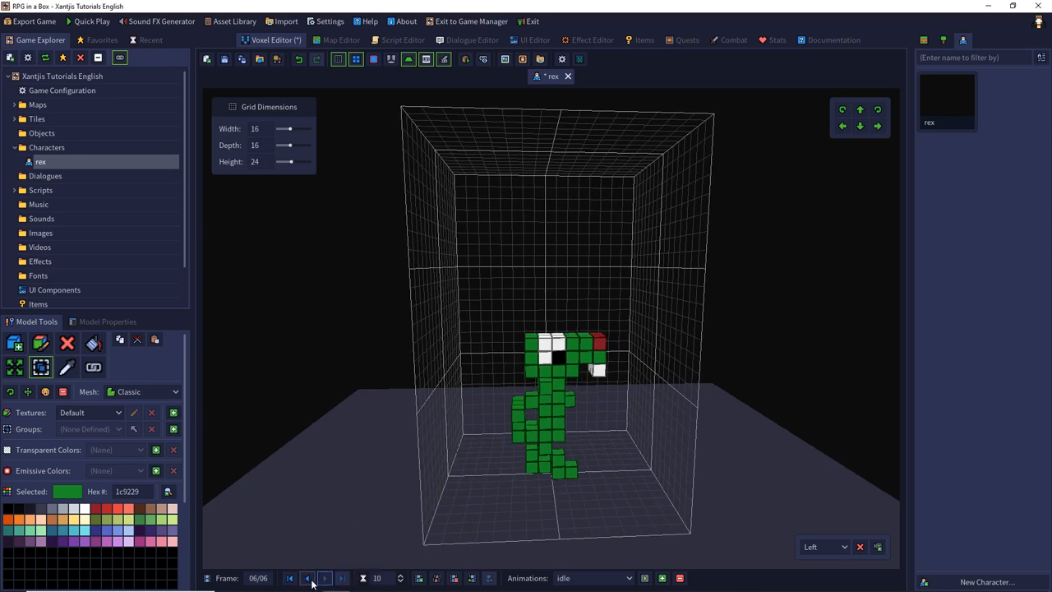
{"action": "left_click", "coordinate": [306, 579]}
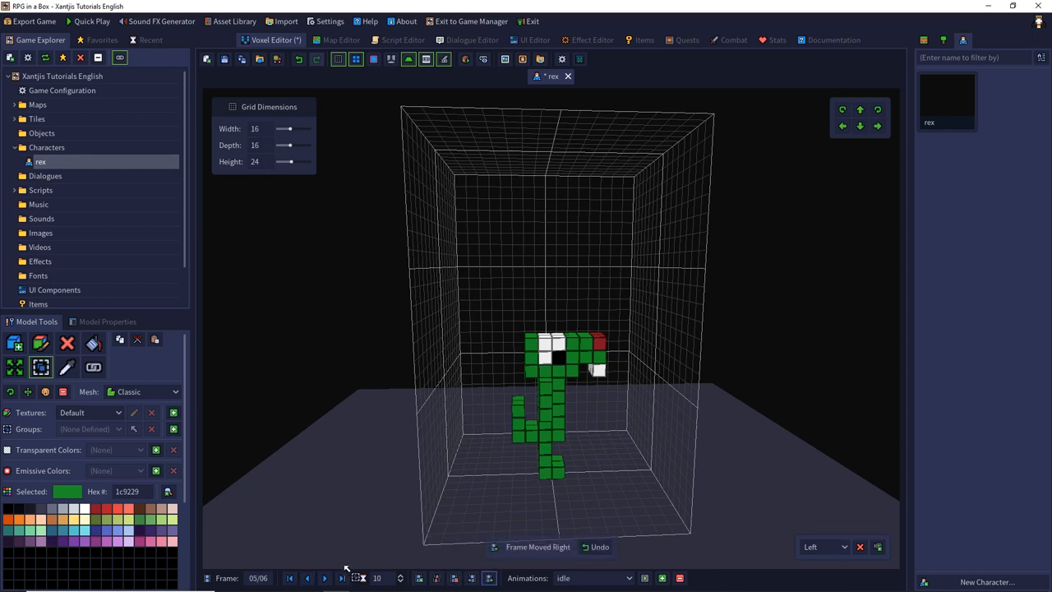
{"action": "left_click", "coordinate": [308, 579]}
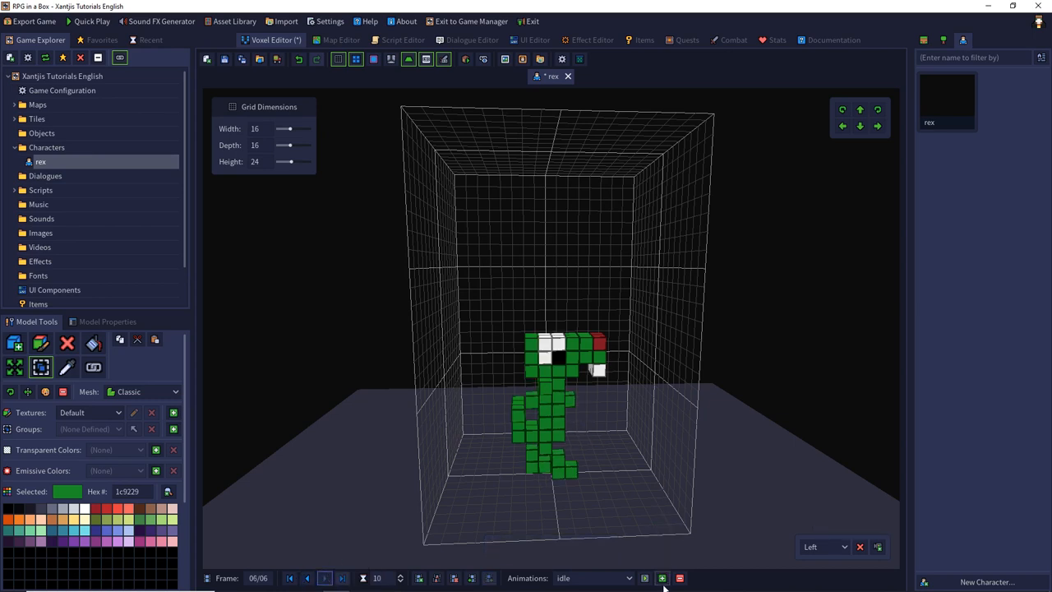
Add a 'walk' animation with a raised start frame and Ping Pong playback, and confirm it.
{"action": "left_click", "coordinate": [661, 578]}
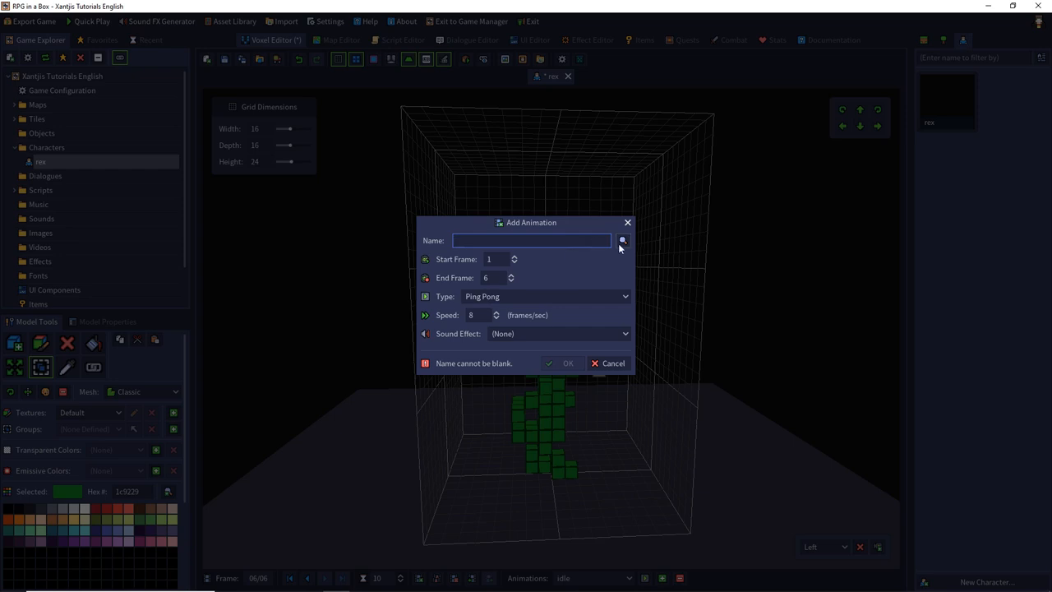
{"action": "left_click", "coordinate": [624, 240]}
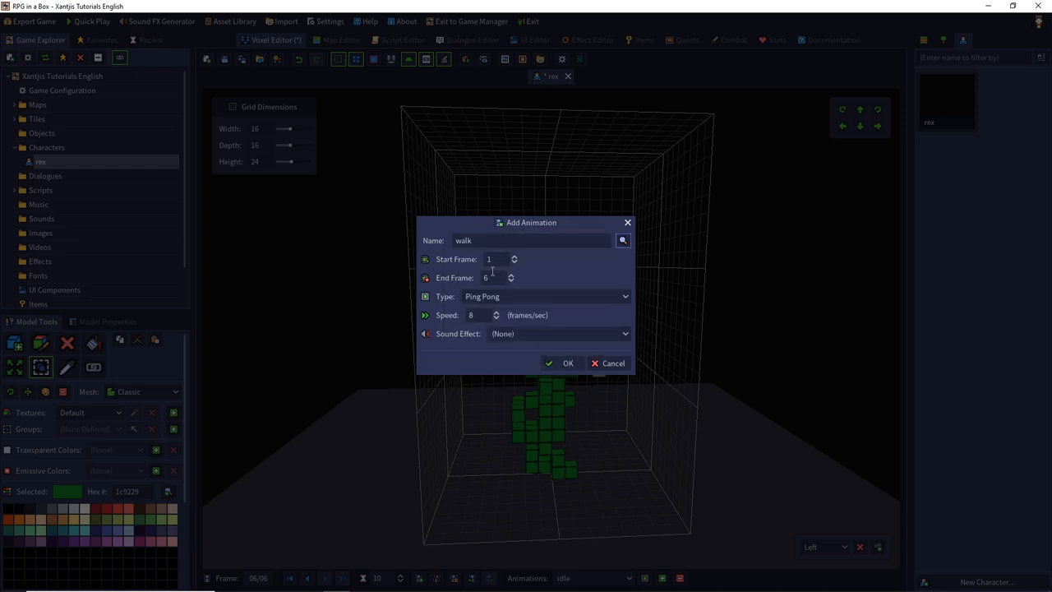
{"action": "left_click", "coordinate": [493, 260]}
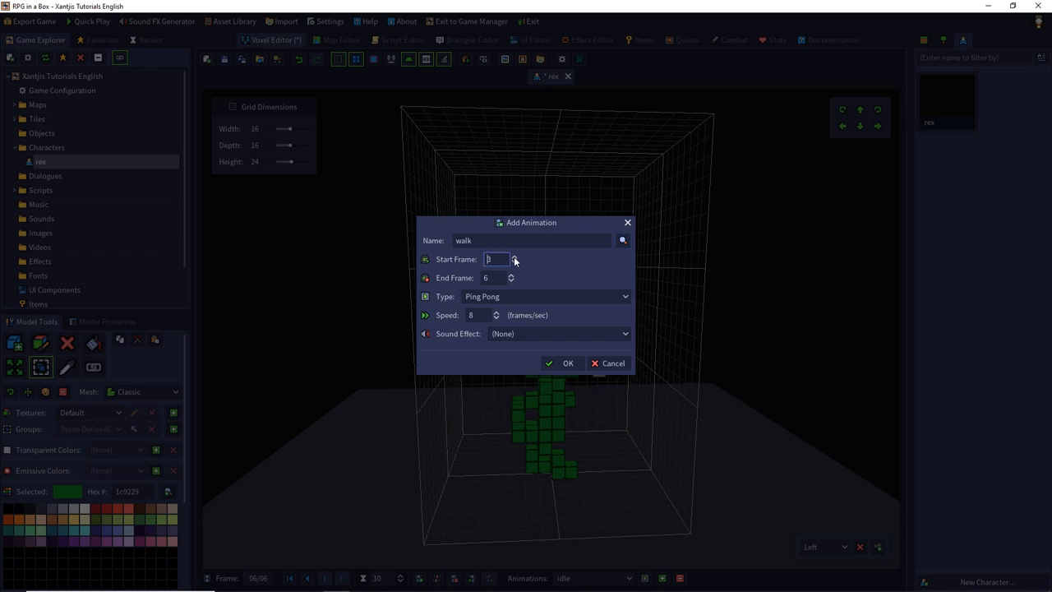
{"action": "left_click", "coordinate": [513, 257]}
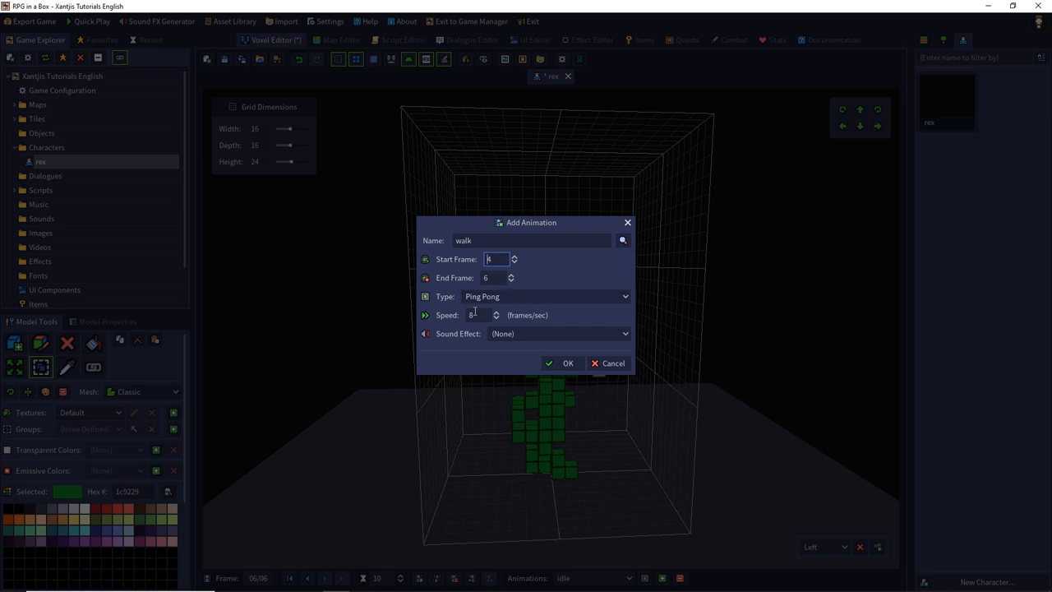
{"action": "left_click", "coordinate": [564, 363]}
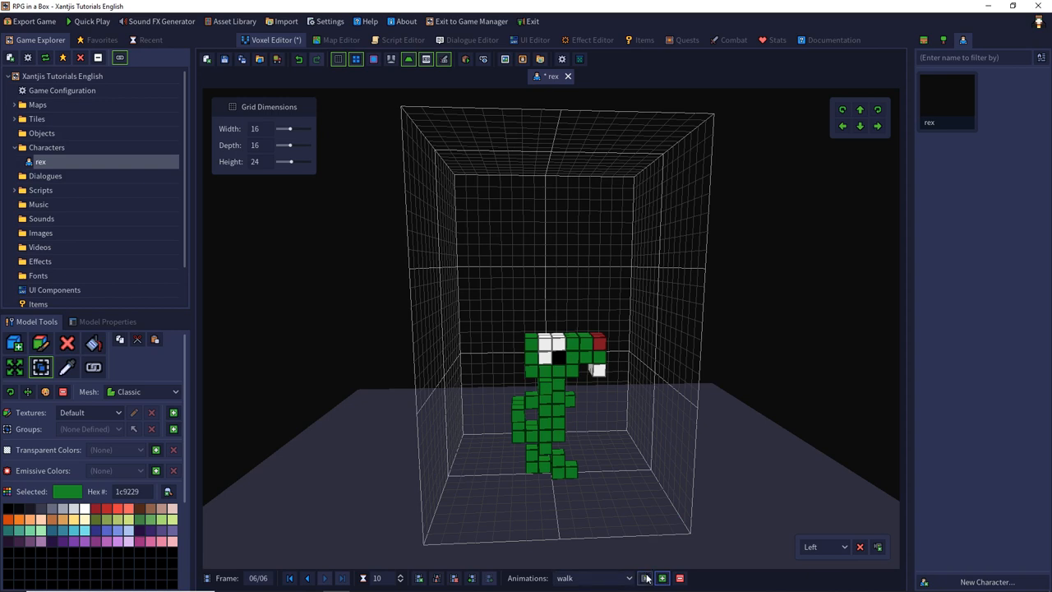
{"action": "left_click", "coordinate": [644, 578]}
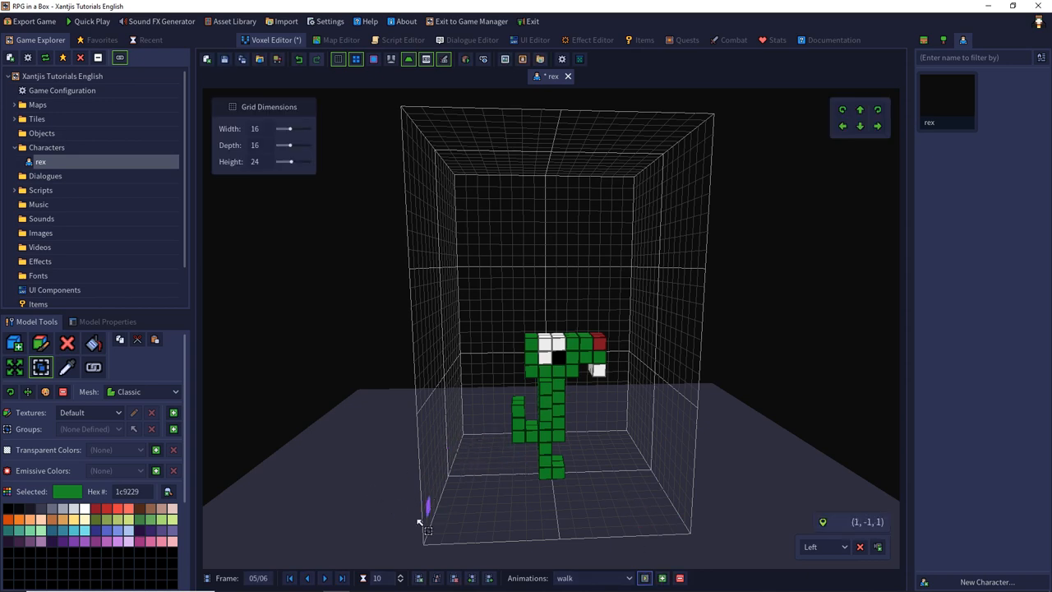
{"action": "left_click", "coordinate": [306, 579]}
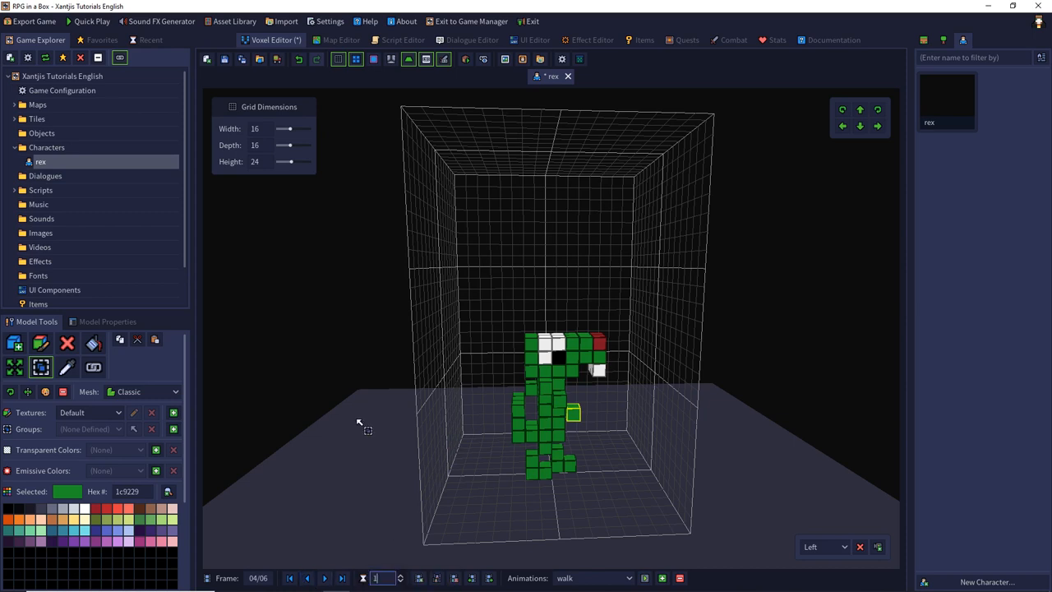
{"action": "left_click", "coordinate": [324, 578]}
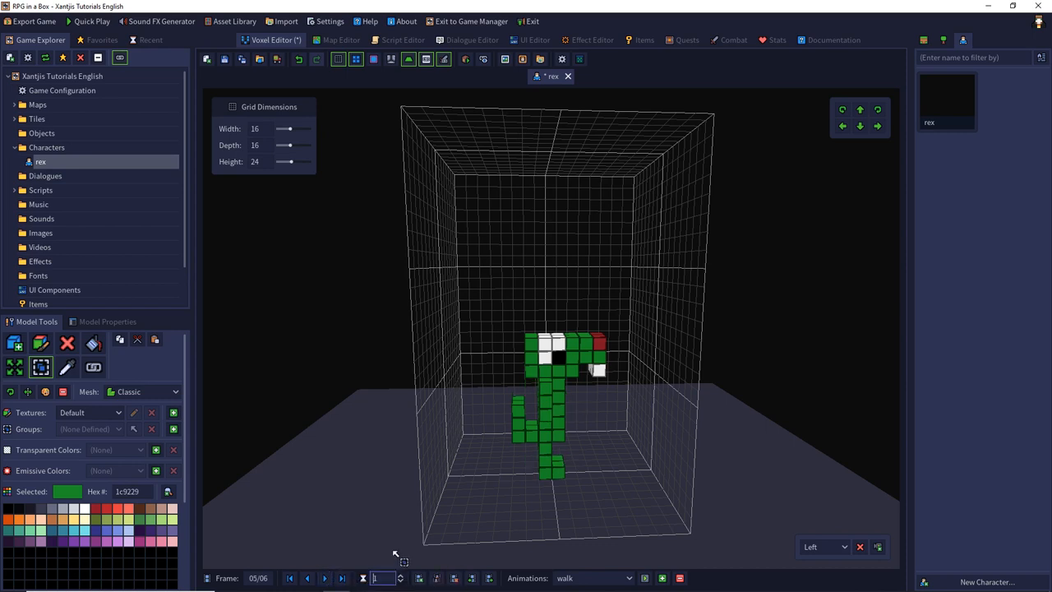
{"action": "left_click", "coordinate": [342, 578]}
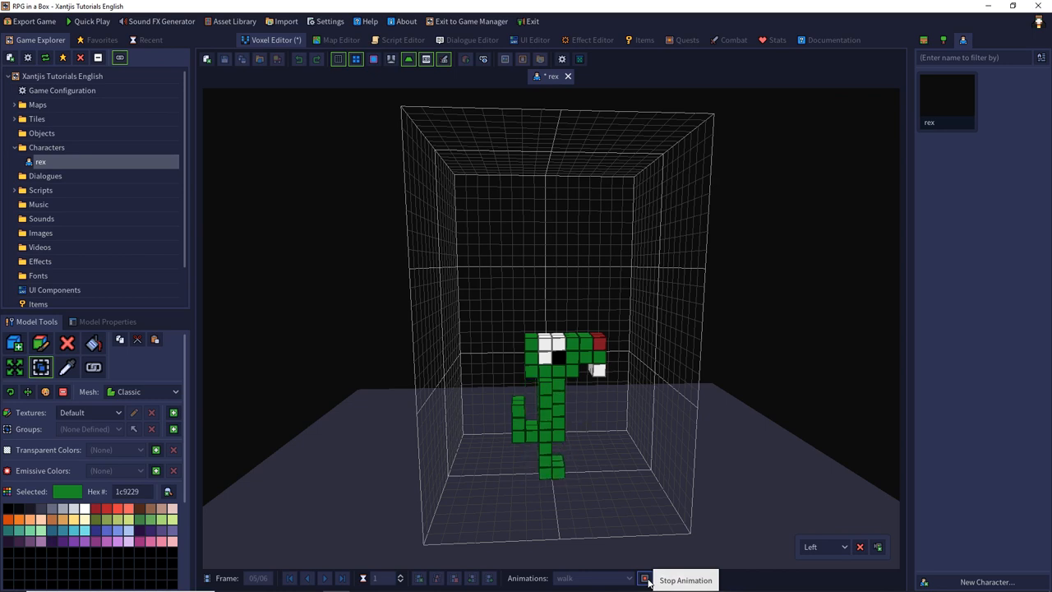
{"action": "left_click", "coordinate": [241, 59]}
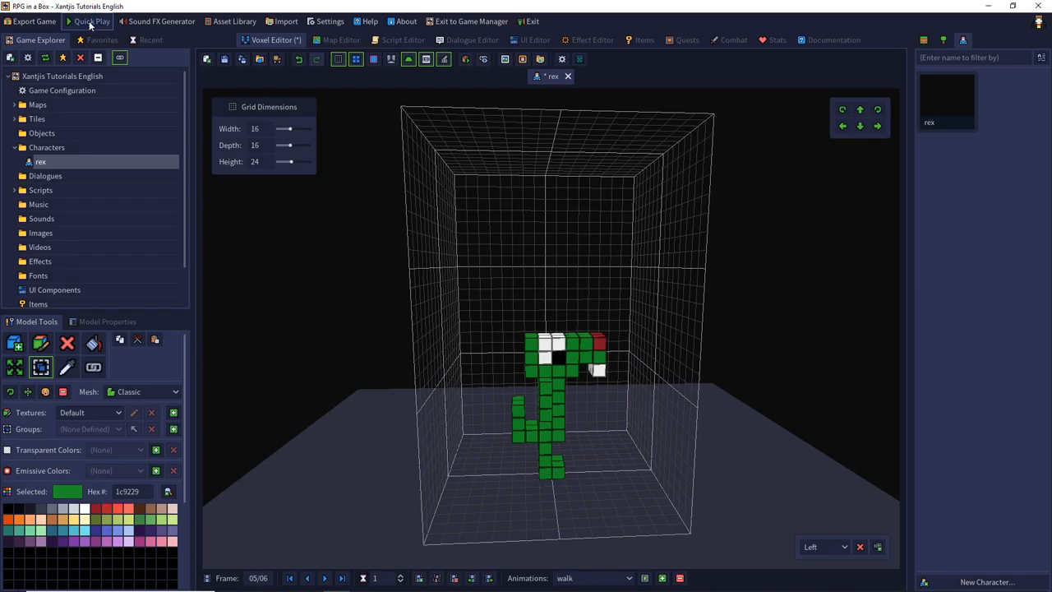
{"action": "left_click", "coordinate": [92, 20]}
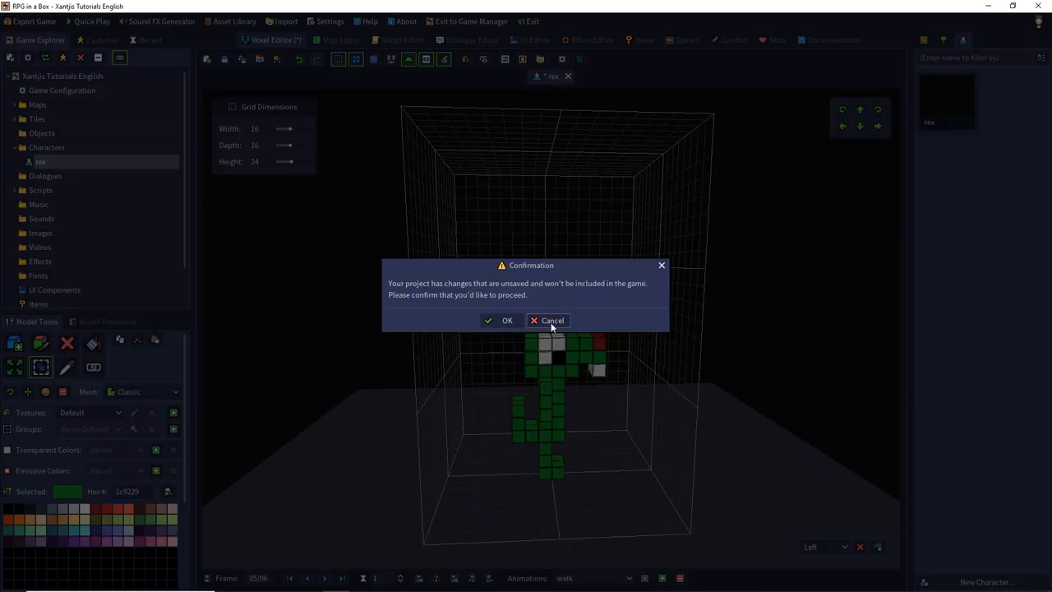
{"action": "left_click", "coordinate": [506, 319]}
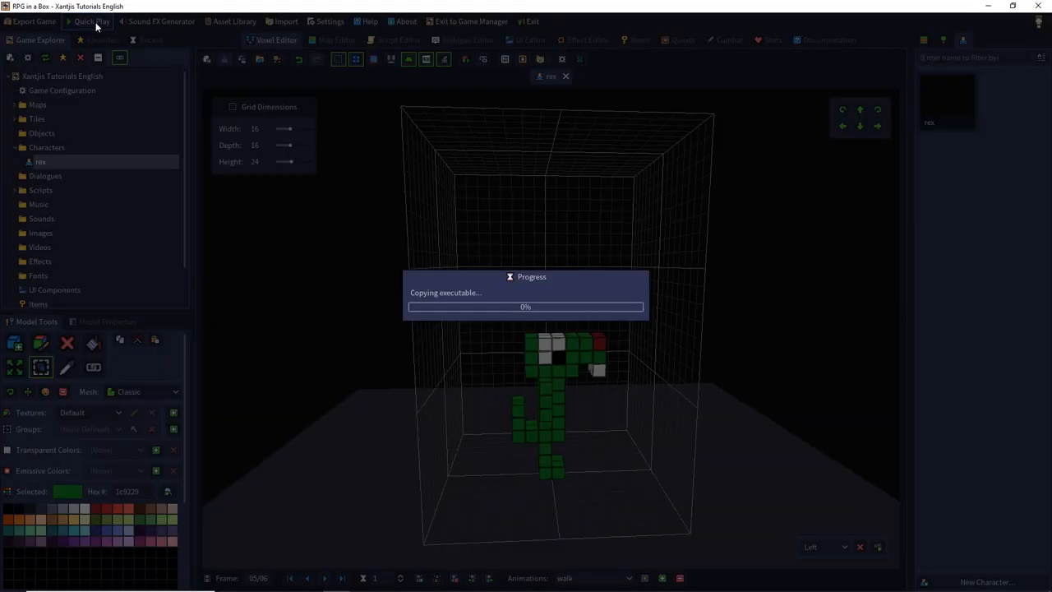
{"action": "left_click", "coordinate": [90, 20]}
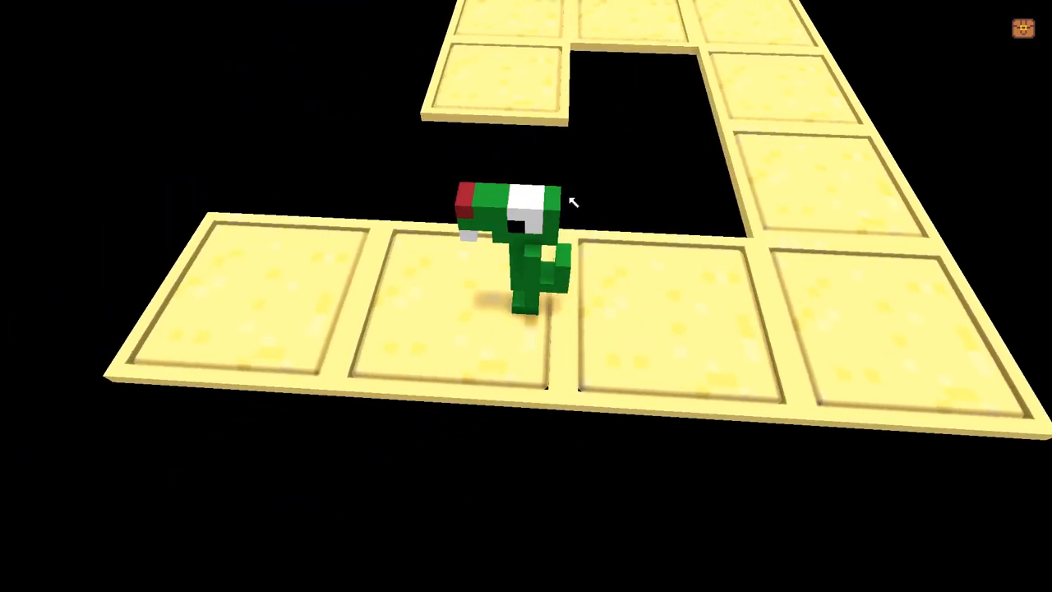
{"action": "key", "text": "Escape"}
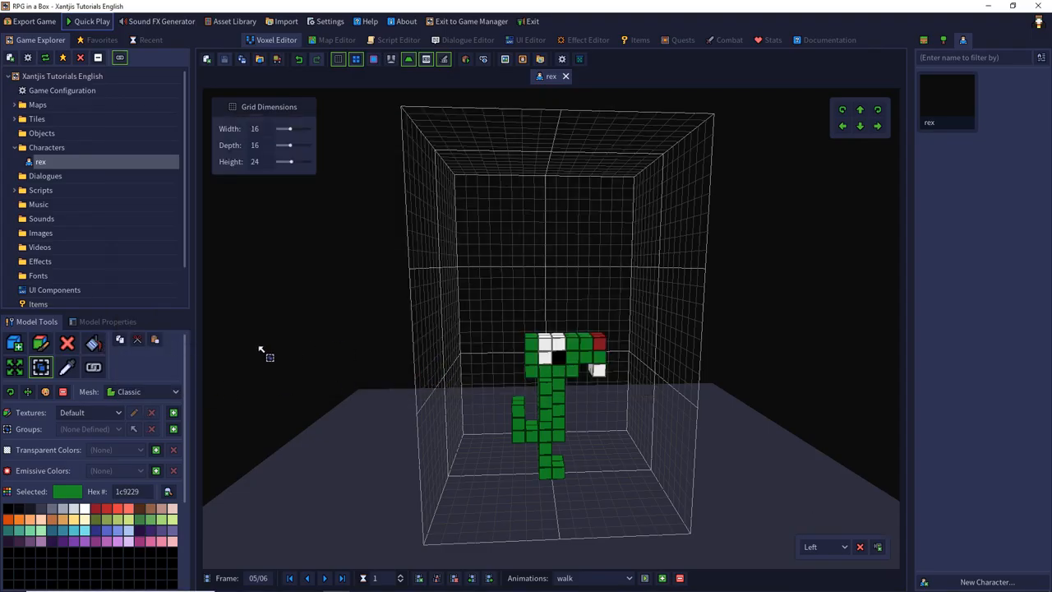
Raise rex's walk animation Speed to 10 in Model Properties and start Quick Play.
{"action": "left_click", "coordinate": [107, 320]}
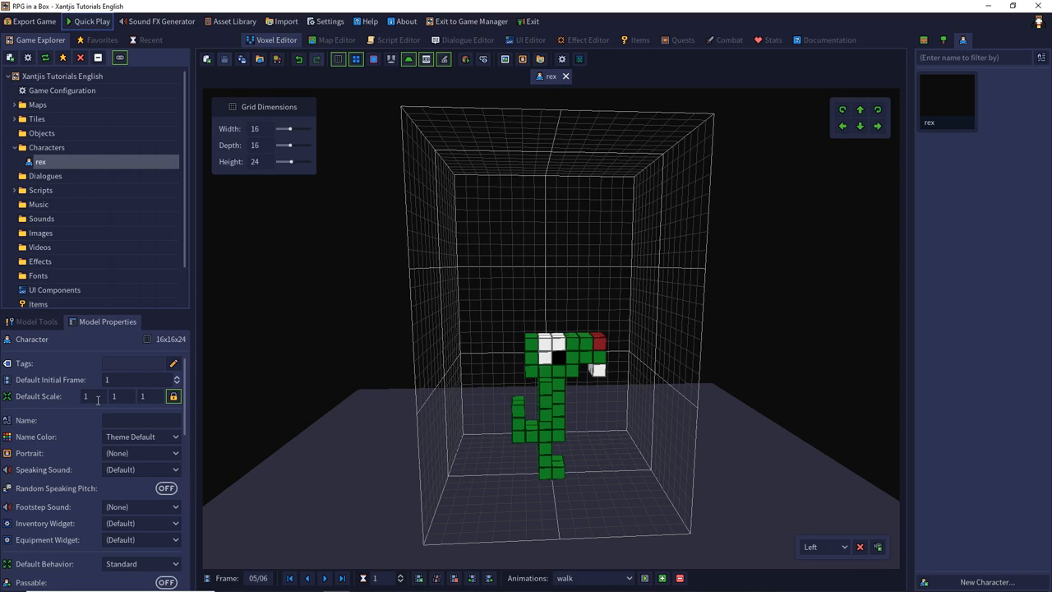
{"action": "scroll", "scroll_direction": "down", "scroll_amount": 3}
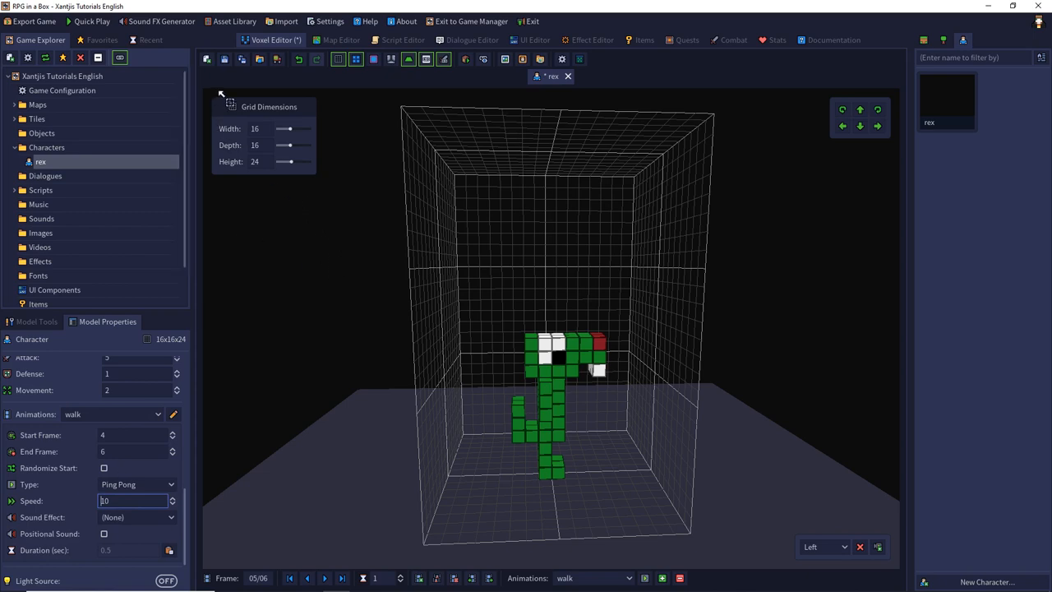
{"action": "left_click", "coordinate": [91, 21]}
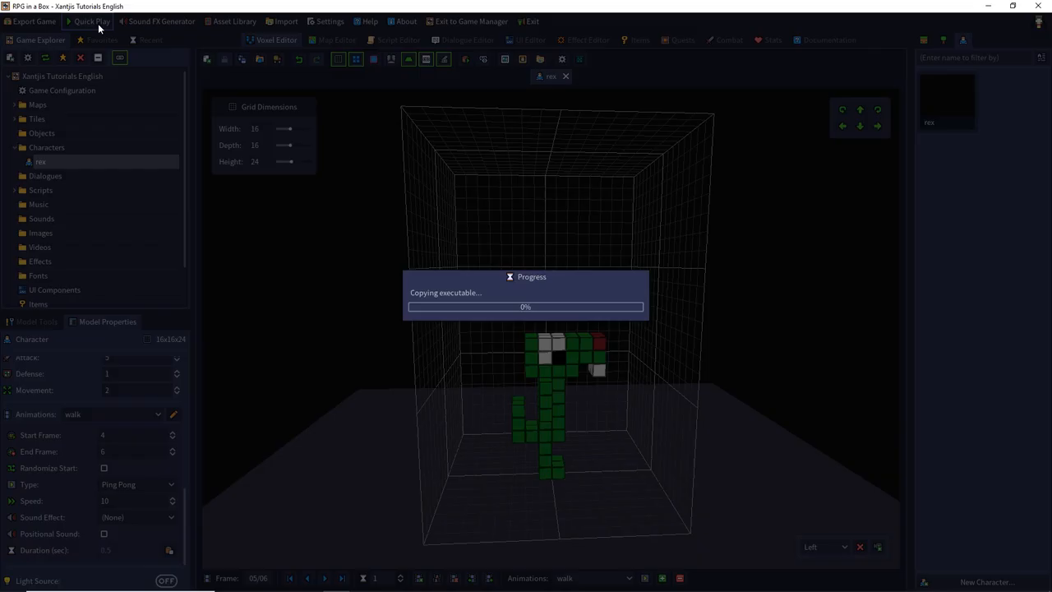
Walk rex around the loaded test map and bring up the pause menu with Escape.
{"action": "left_click", "coordinate": [90, 22]}
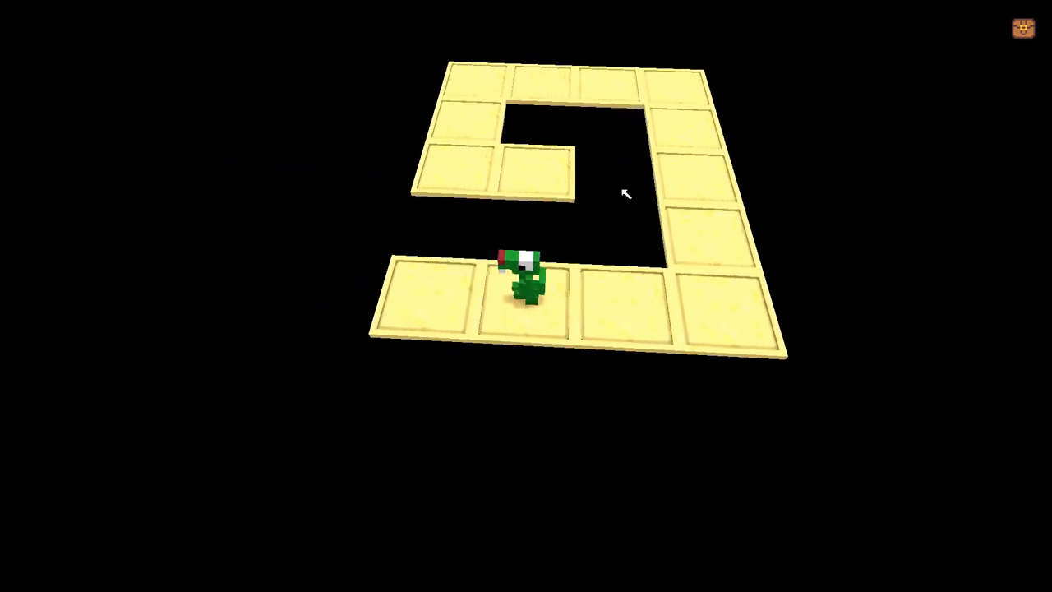
{"action": "key", "text": "Escape"}
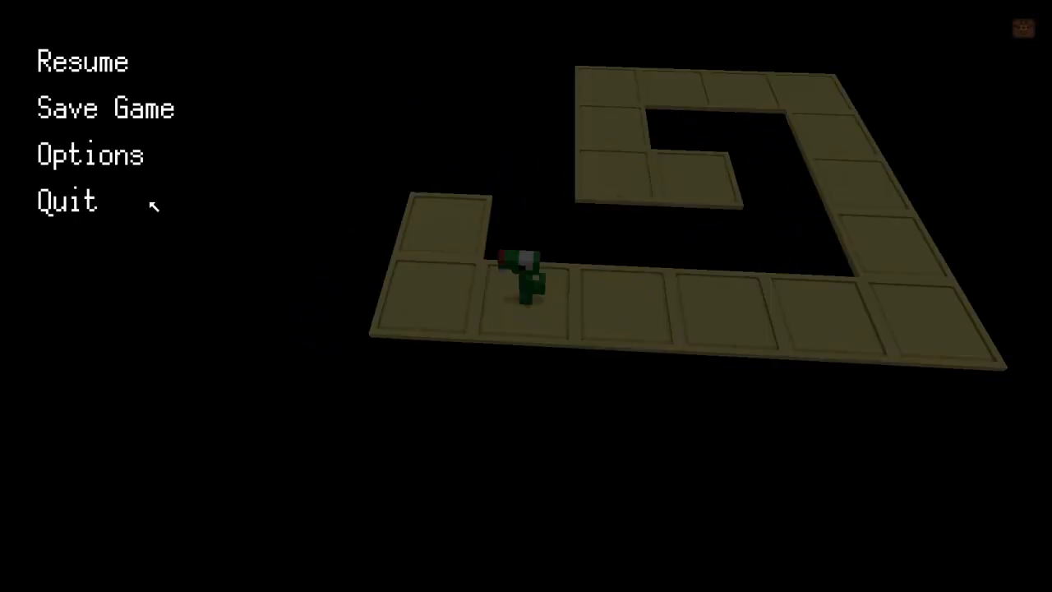